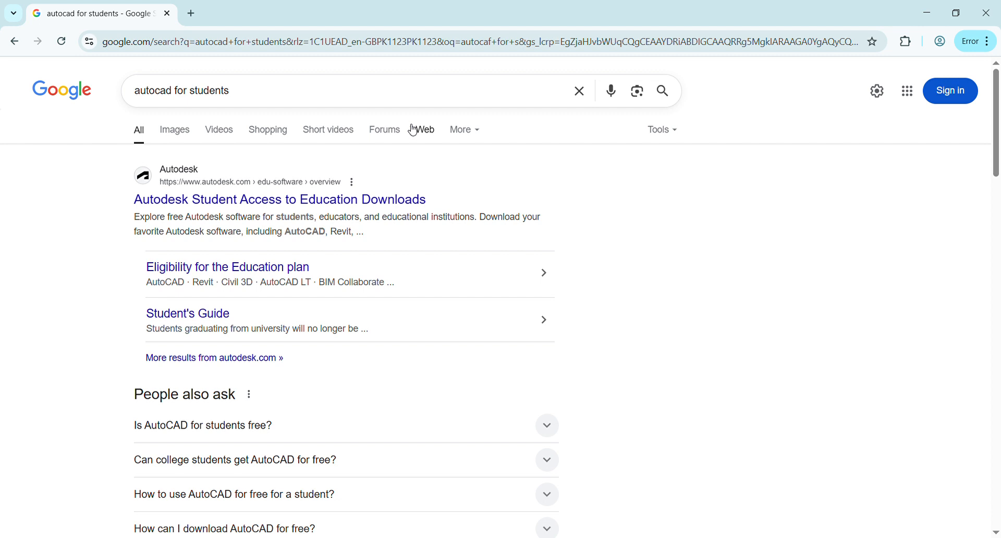
mouse_move(260, 153)
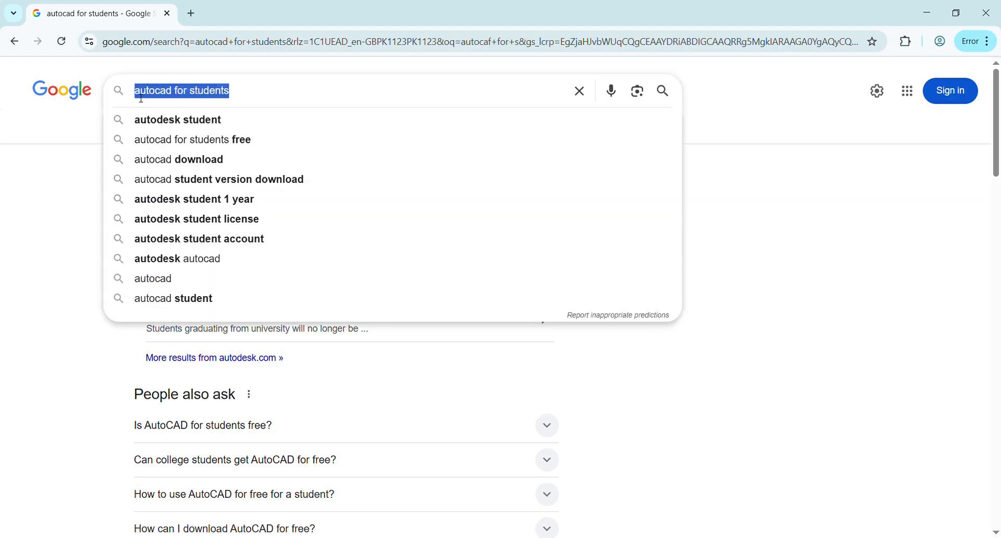
- Go to the 'Autodesk Student Access to Education Downloads' search result
click(62, 245)
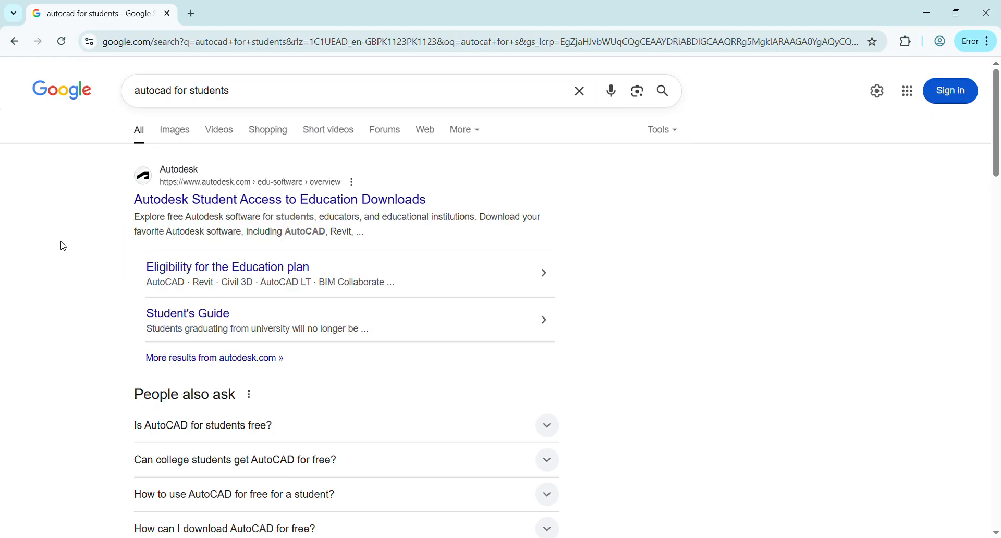
scroll(down, 3)
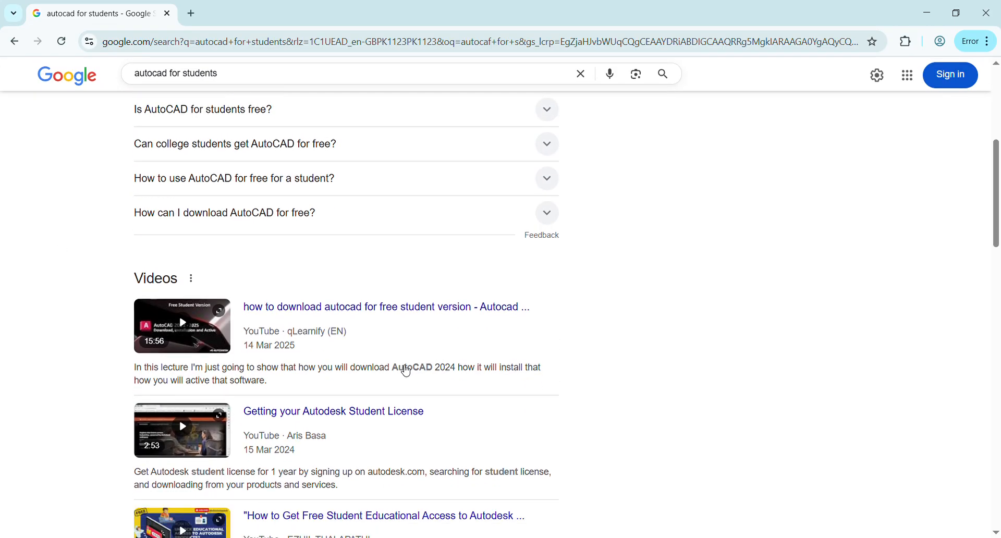
scroll(down, 3)
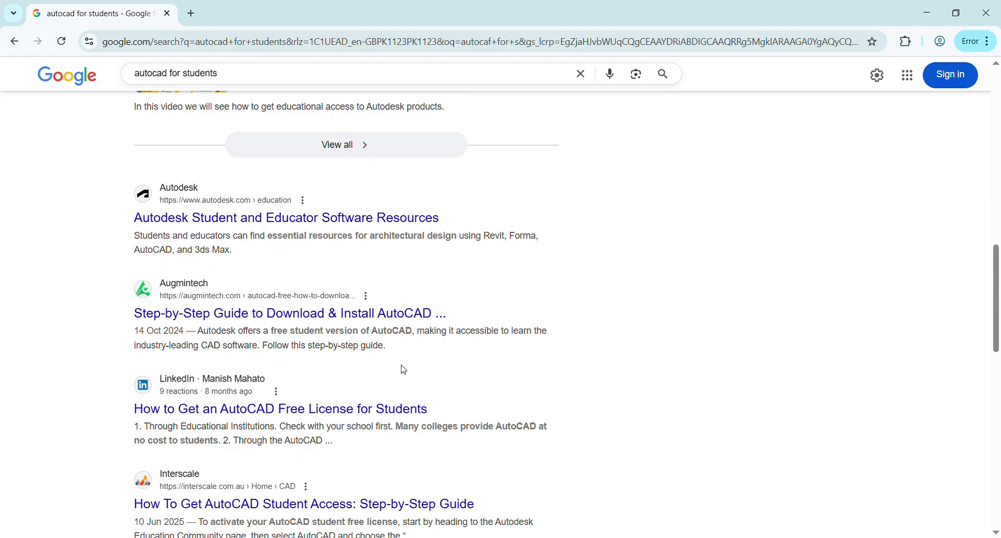
scroll(up, 3)
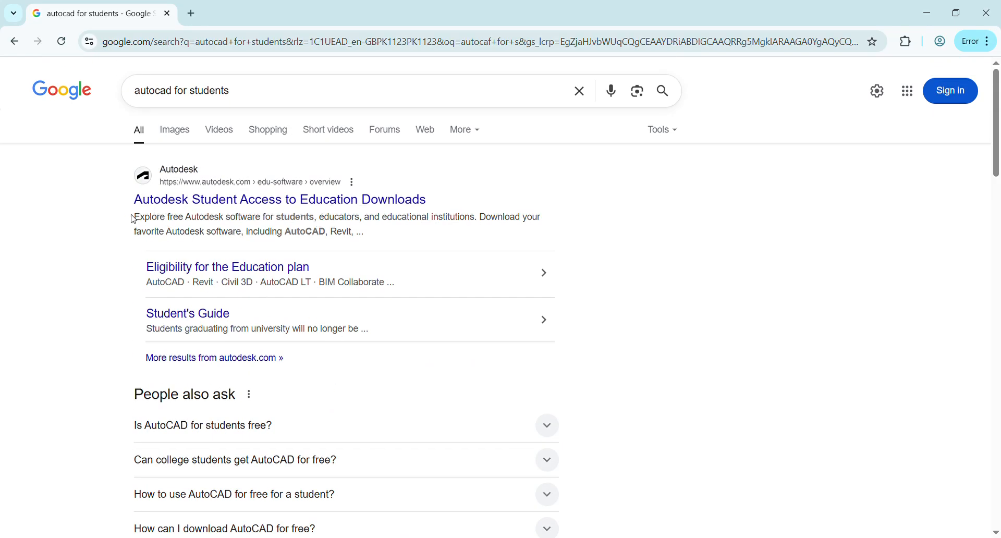
mouse_move(174, 221)
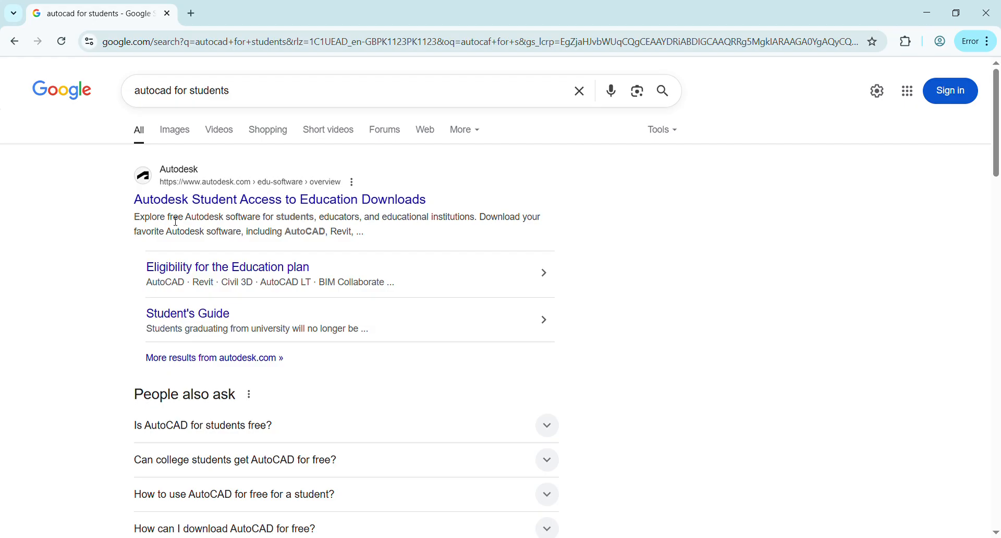
mouse_move(276, 212)
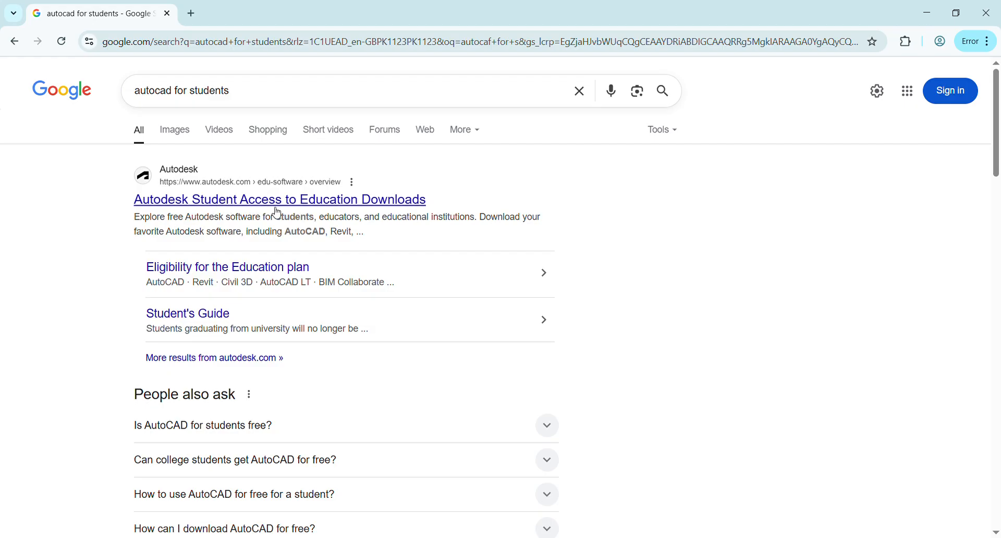
mouse_move(451, 210)
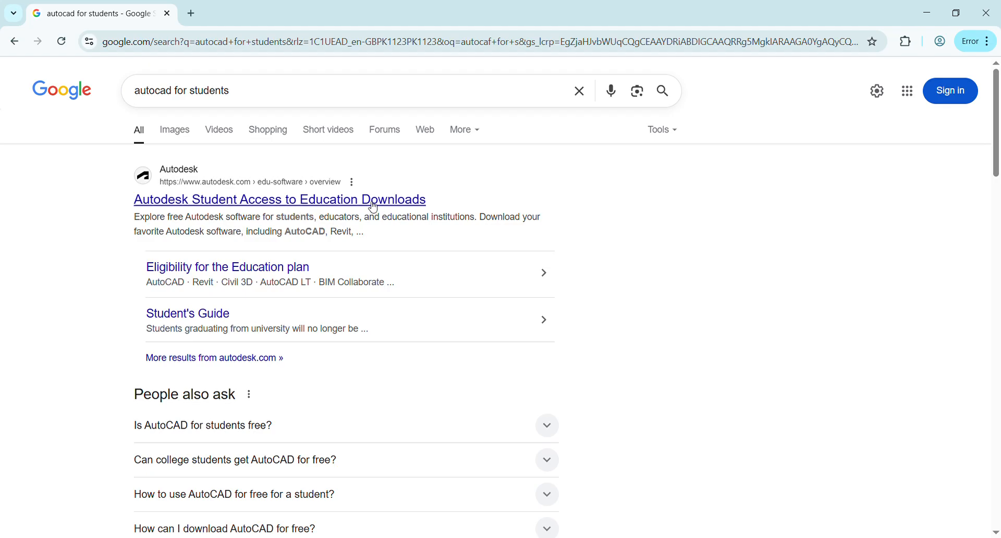
click(279, 200)
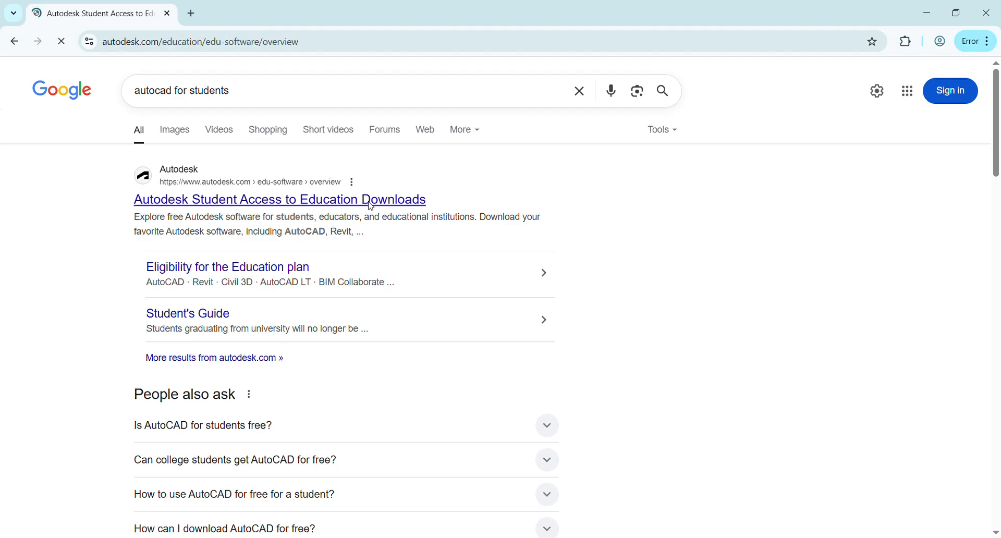
click(280, 199)
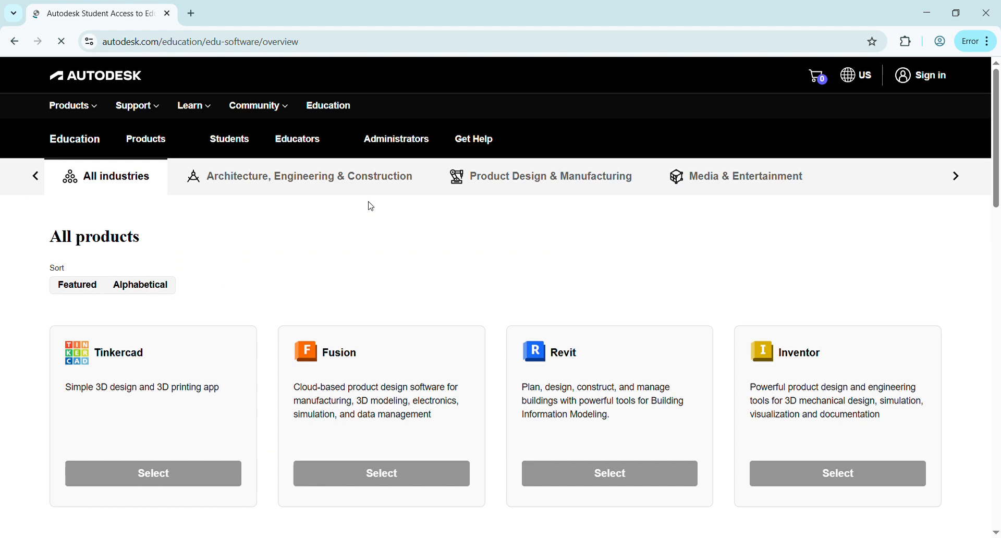
- Browse the product cards listing Tinkercad, Fusion, AutoCAD and others
scroll(down, 3)
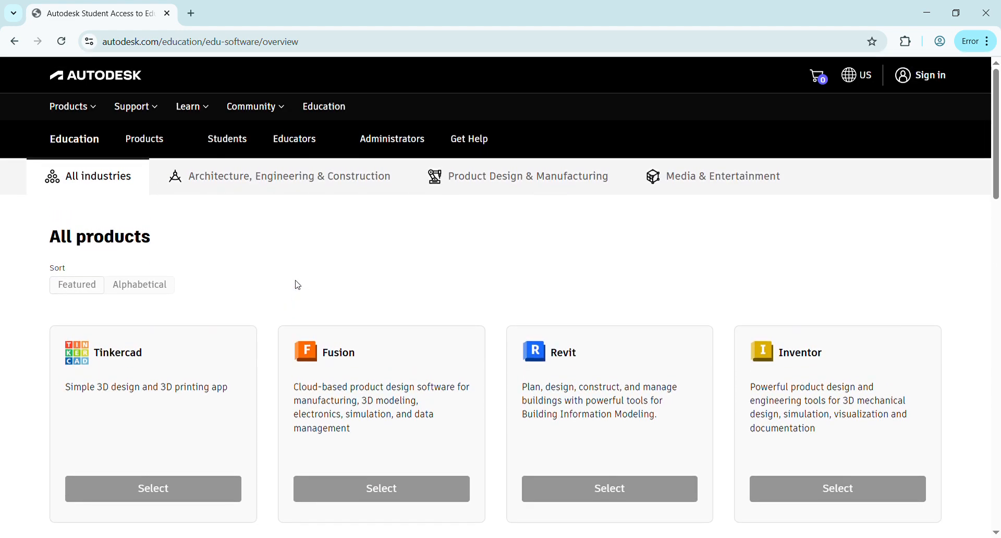
scroll(down, 3)
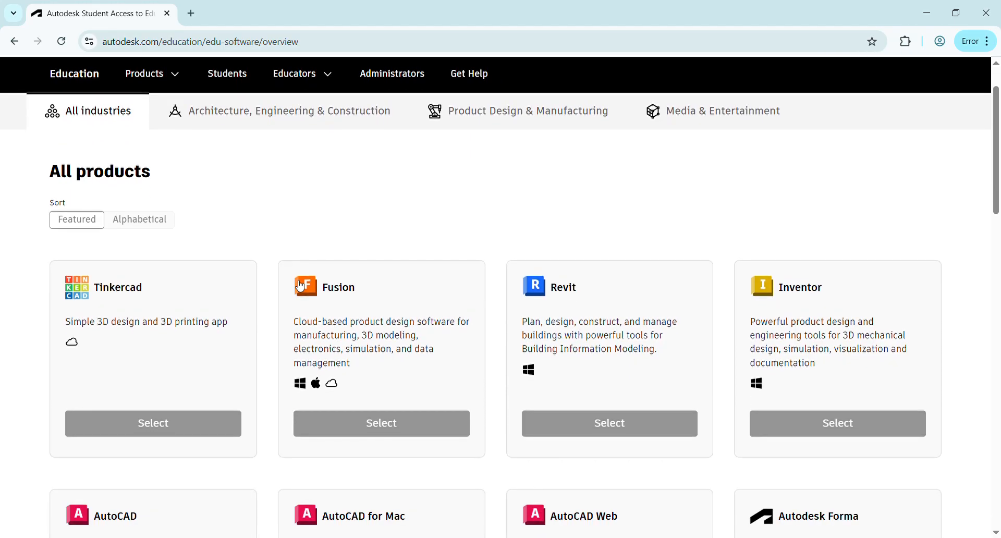
scroll(down, 3)
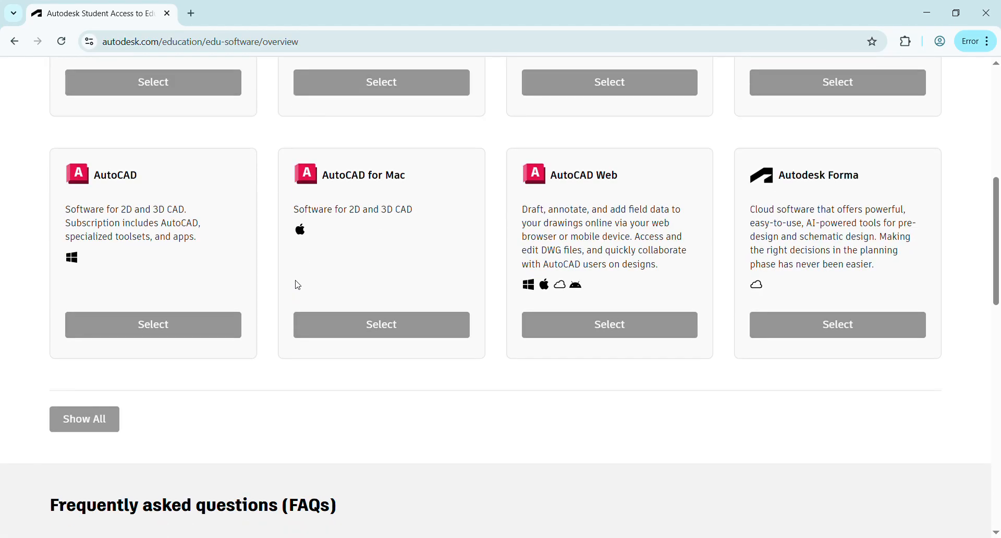
scroll(up, 3)
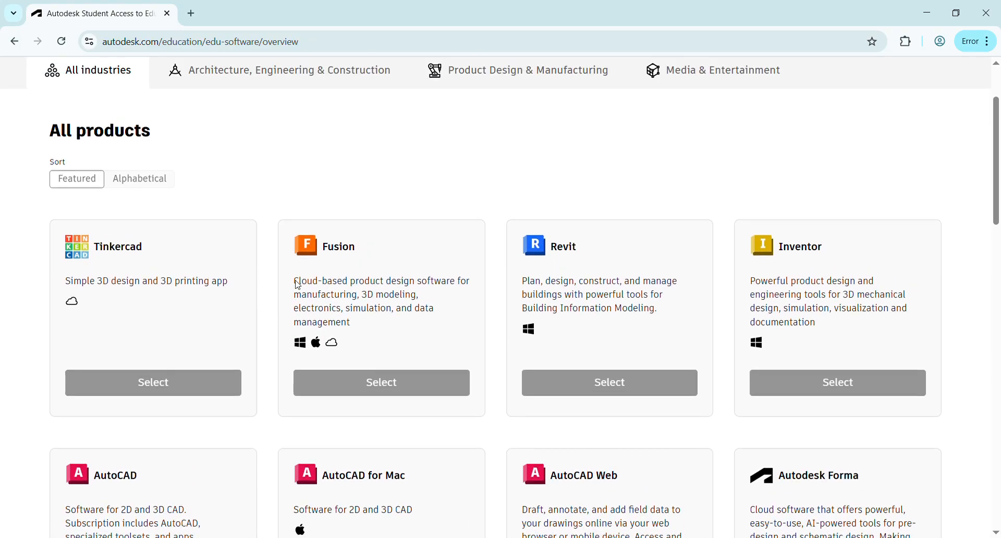
scroll(down, 3)
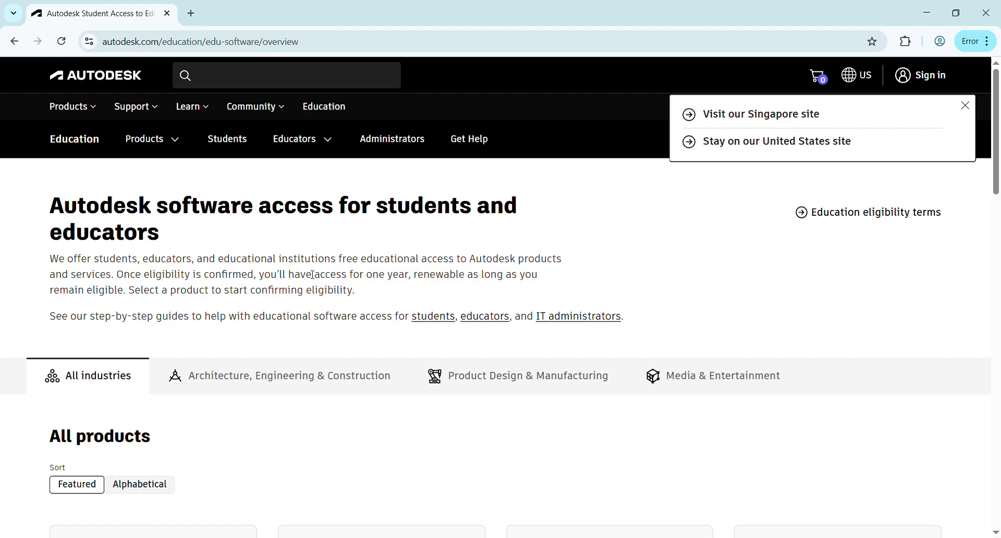
scroll(down, 3)
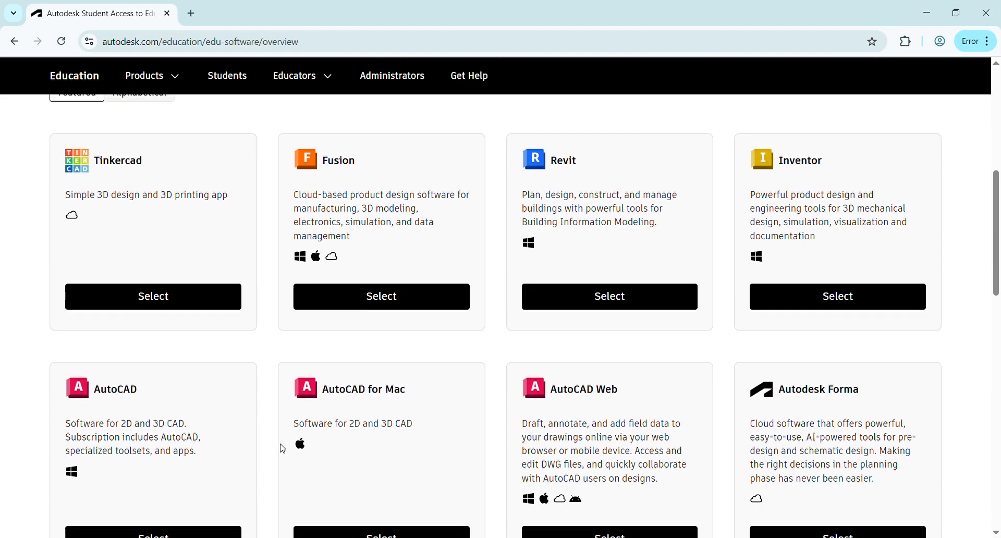
scroll(down, 3)
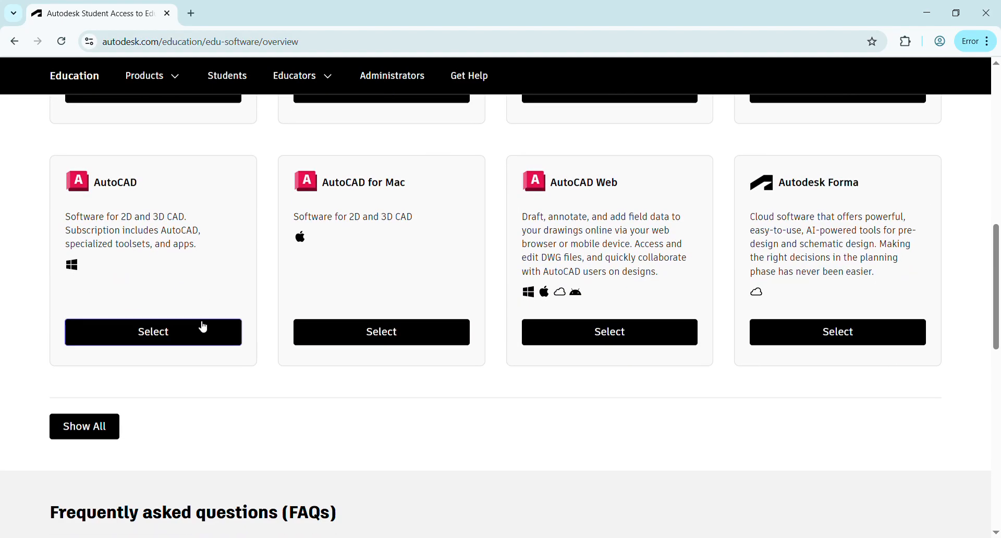
mouse_move(121, 283)
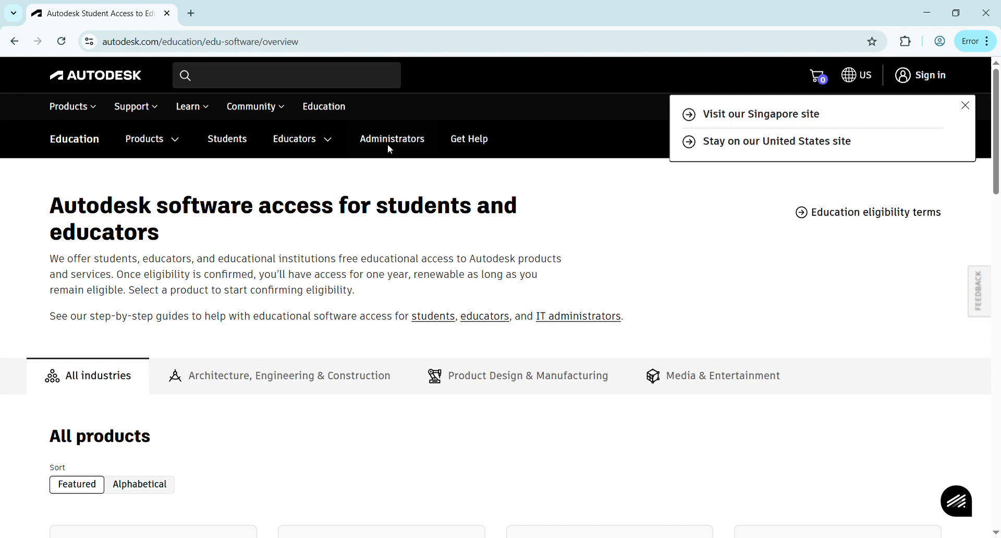
mouse_move(323, 106)
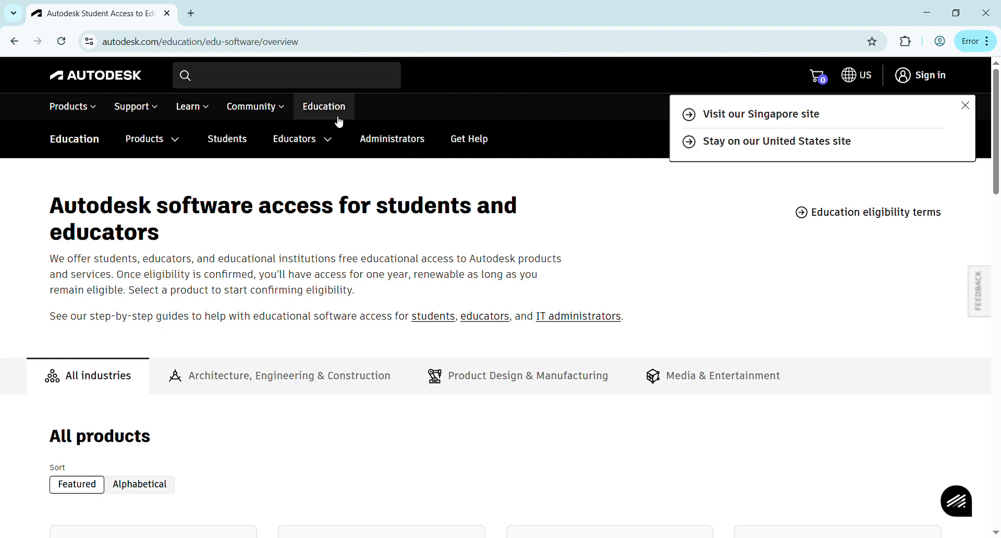
mouse_move(325, 123)
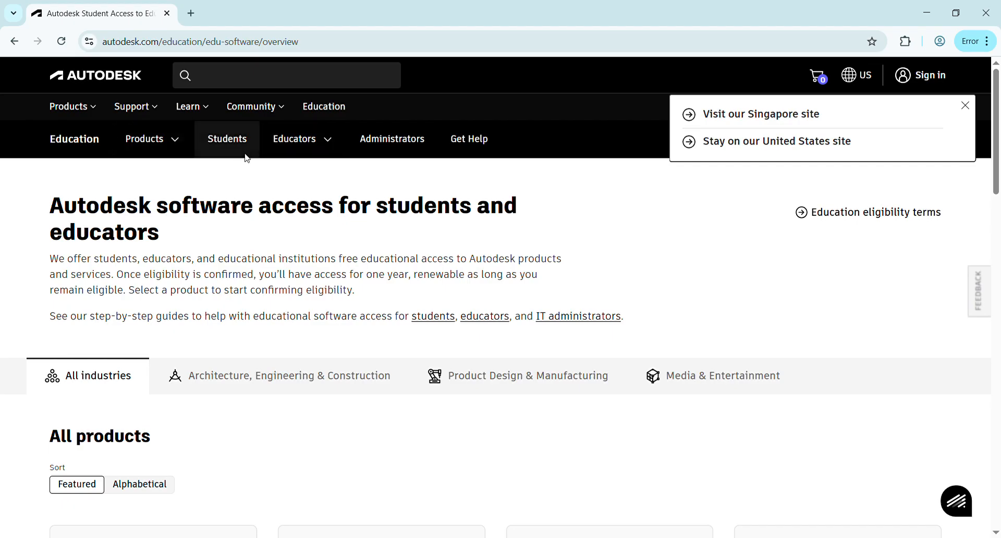
mouse_move(304, 123)
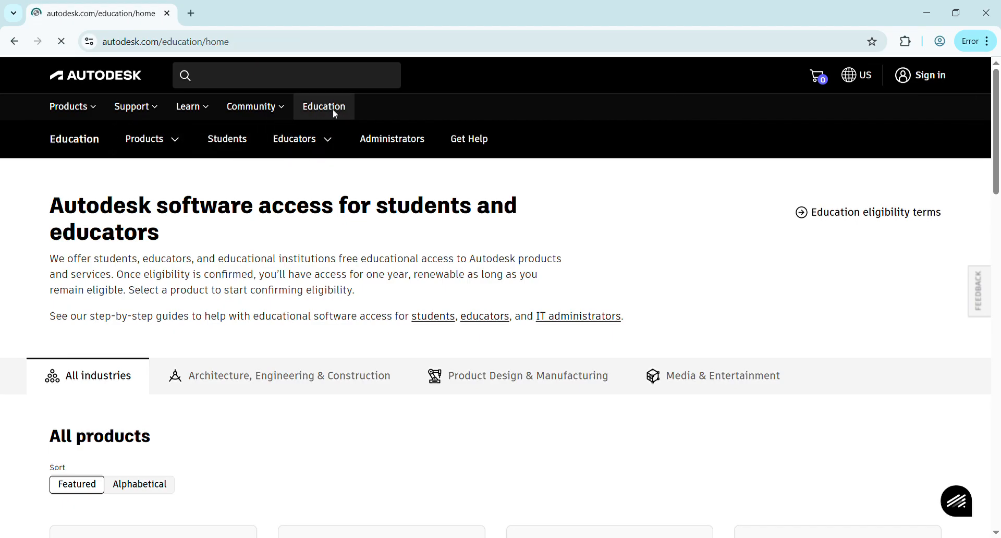
click(324, 107)
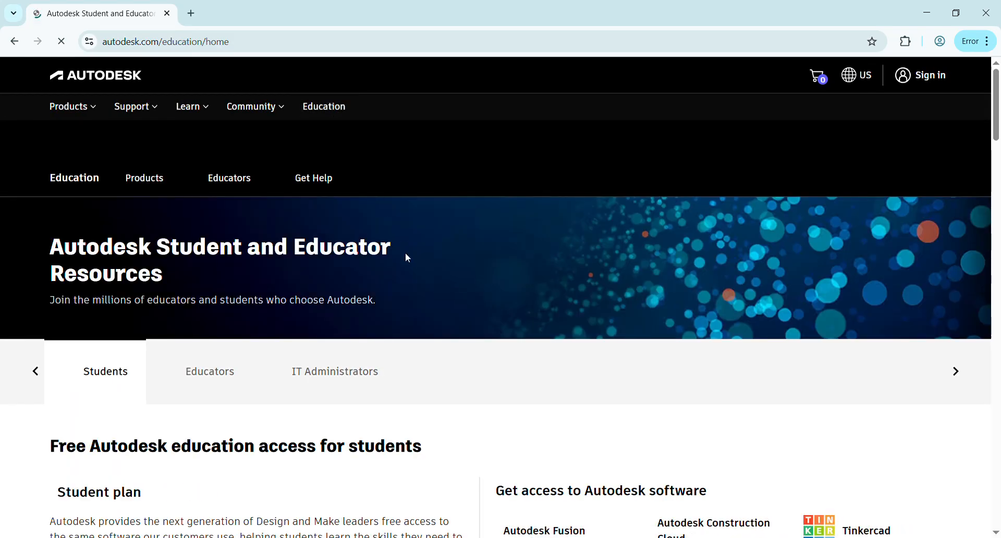
scroll(down, 3)
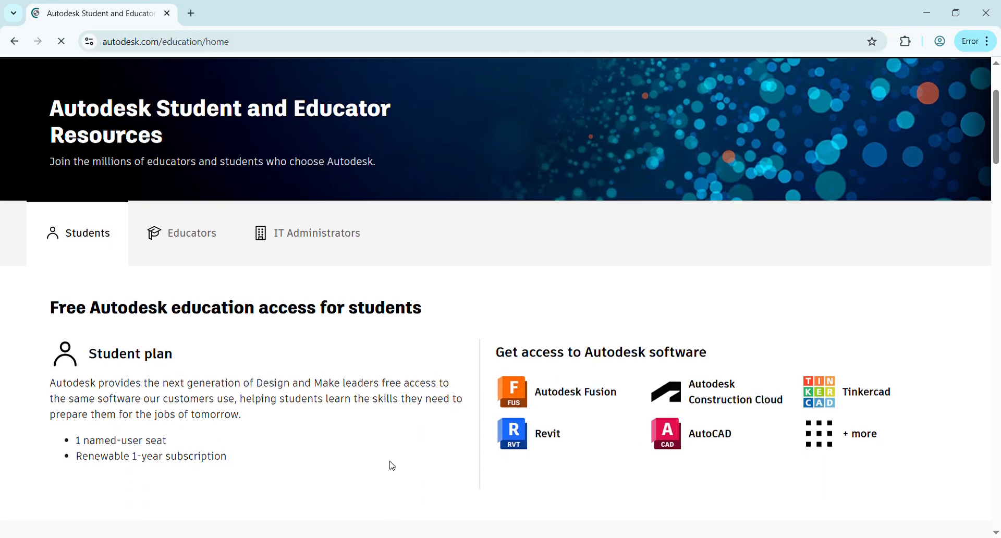
scroll(down, 3)
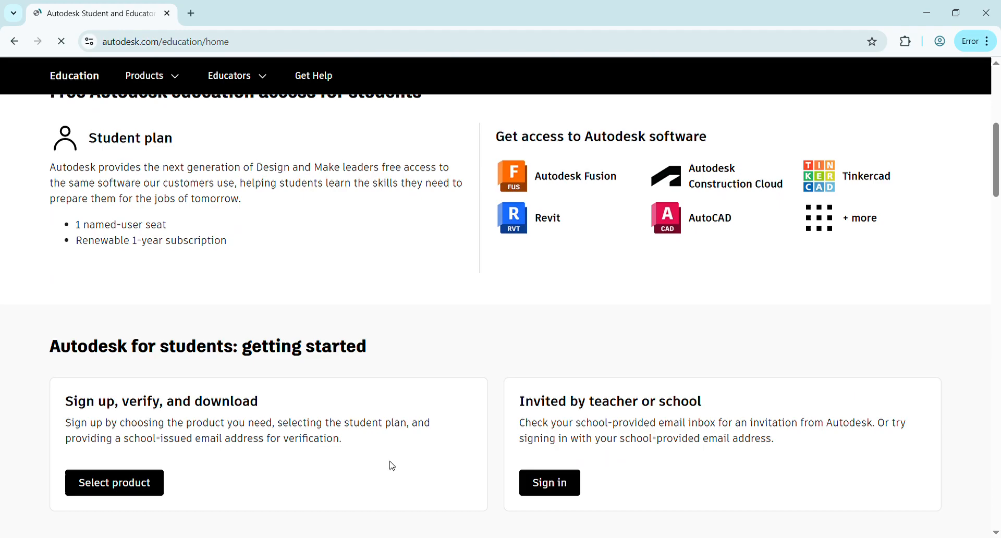
scroll(up, 3)
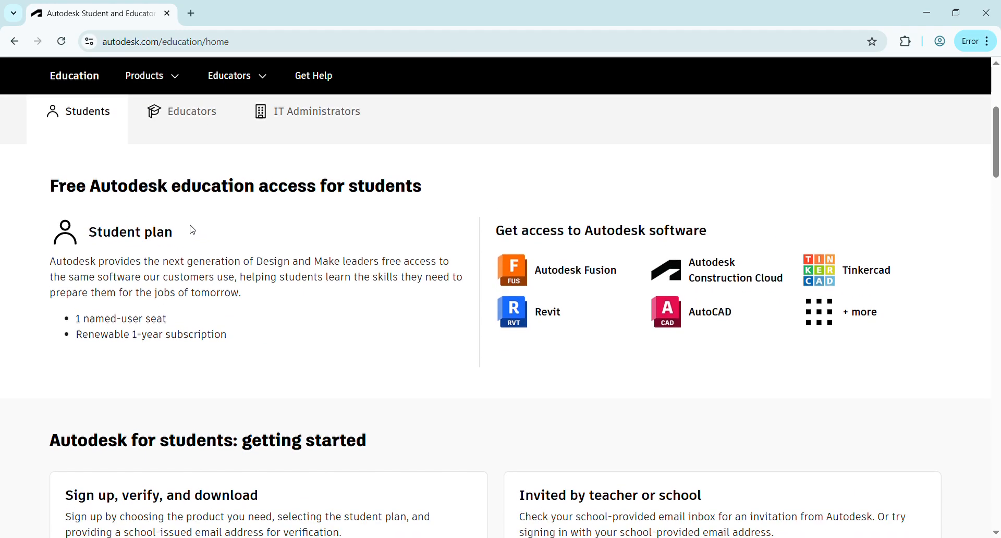
double_click(127, 232)
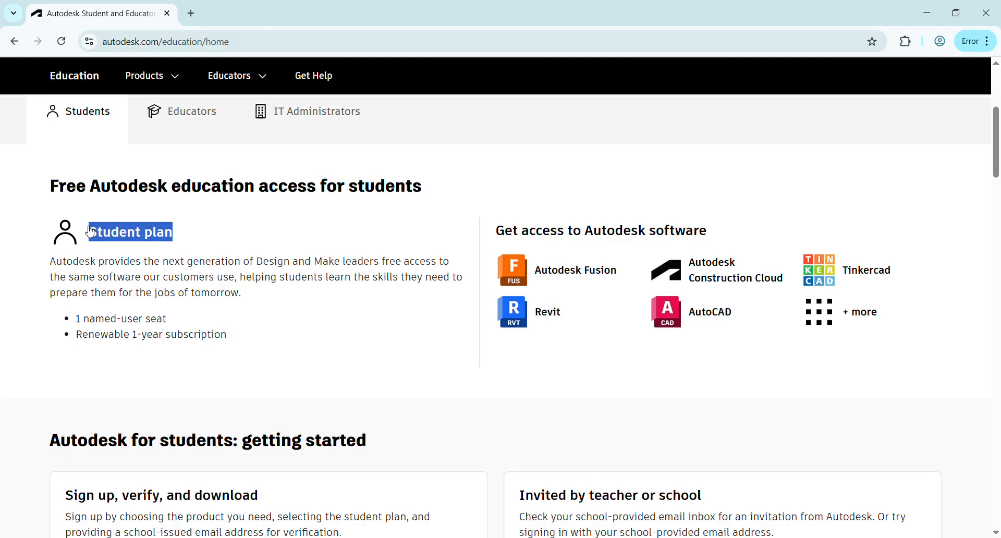
mouse_move(131, 346)
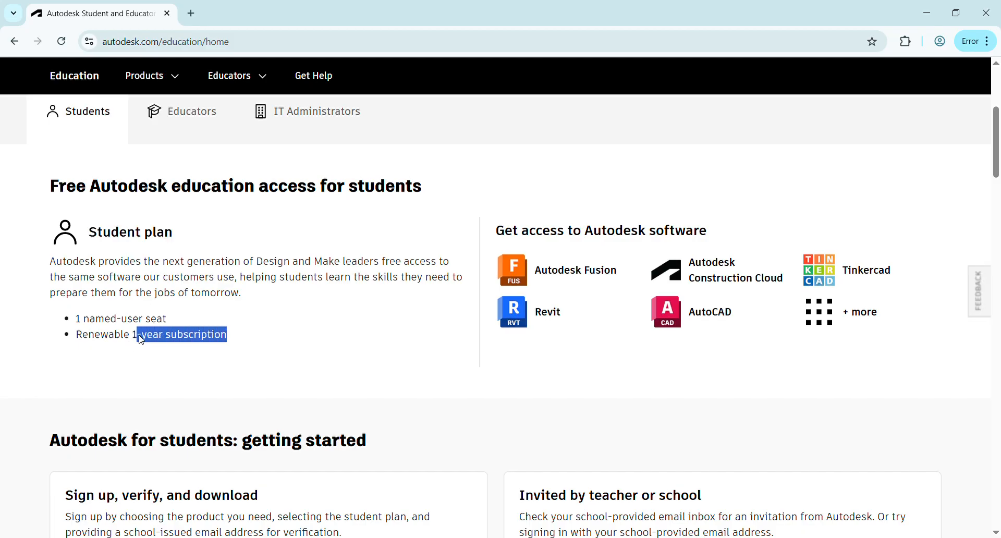
drag(139, 335, 72, 335)
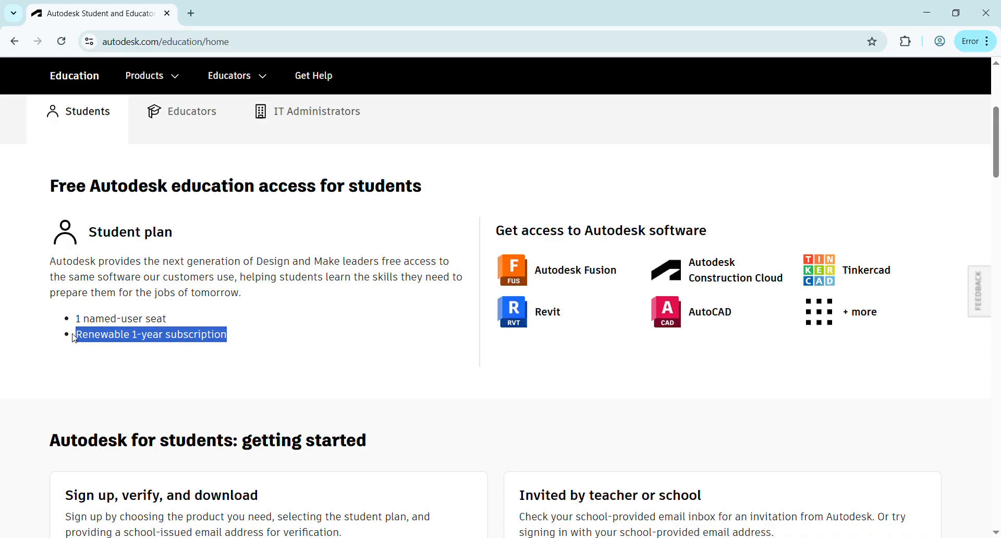
mouse_move(541, 362)
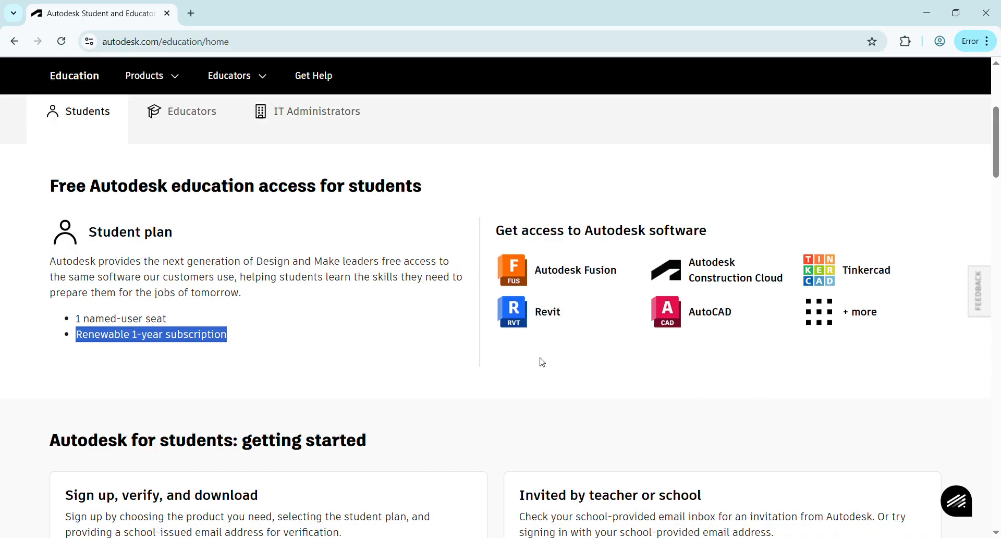
mouse_move(608, 372)
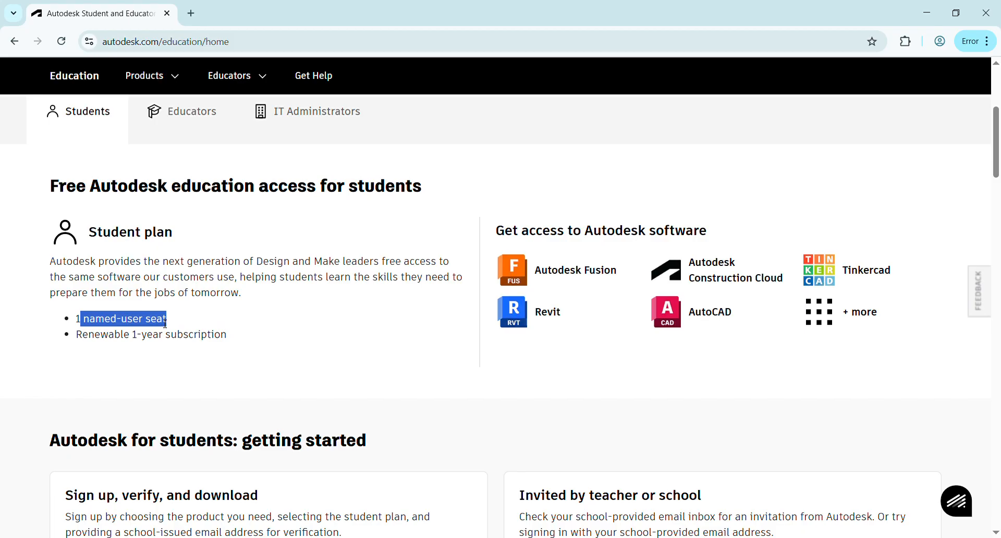
scroll(down, 3)
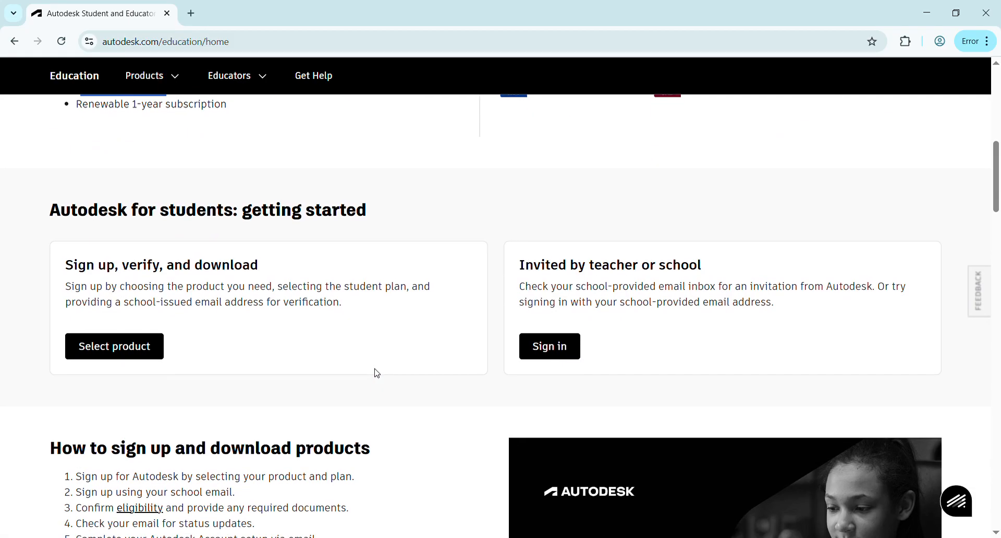
mouse_move(331, 321)
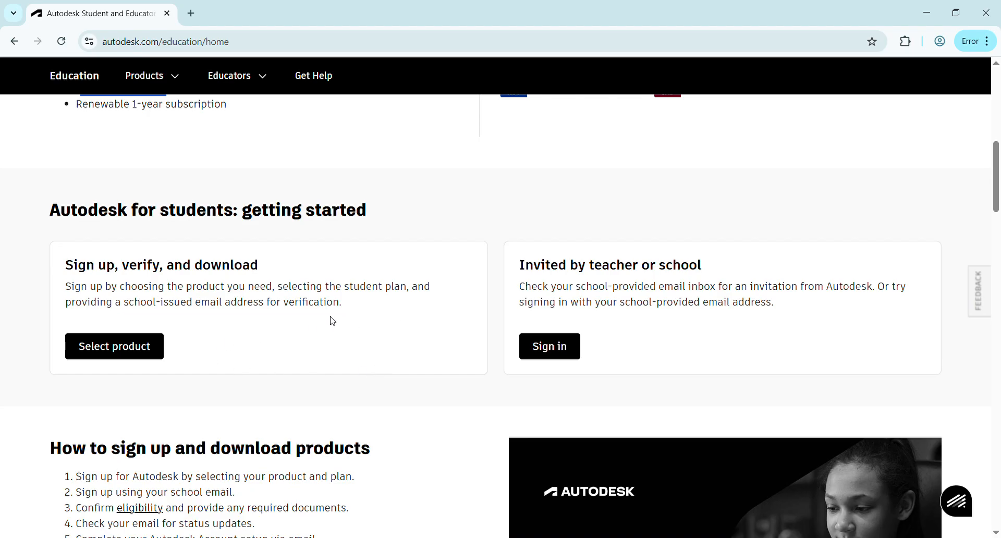
mouse_move(219, 252)
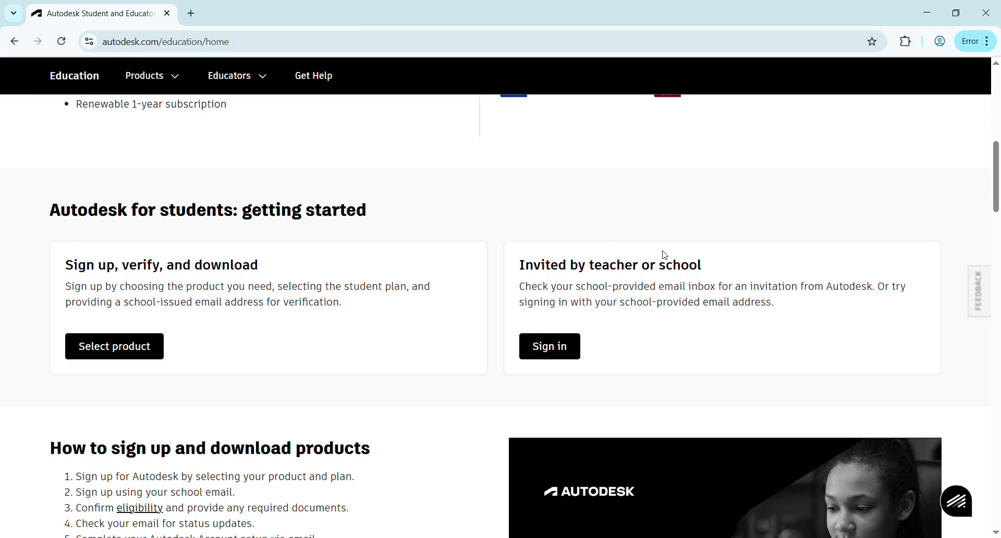
double_click(533, 286)
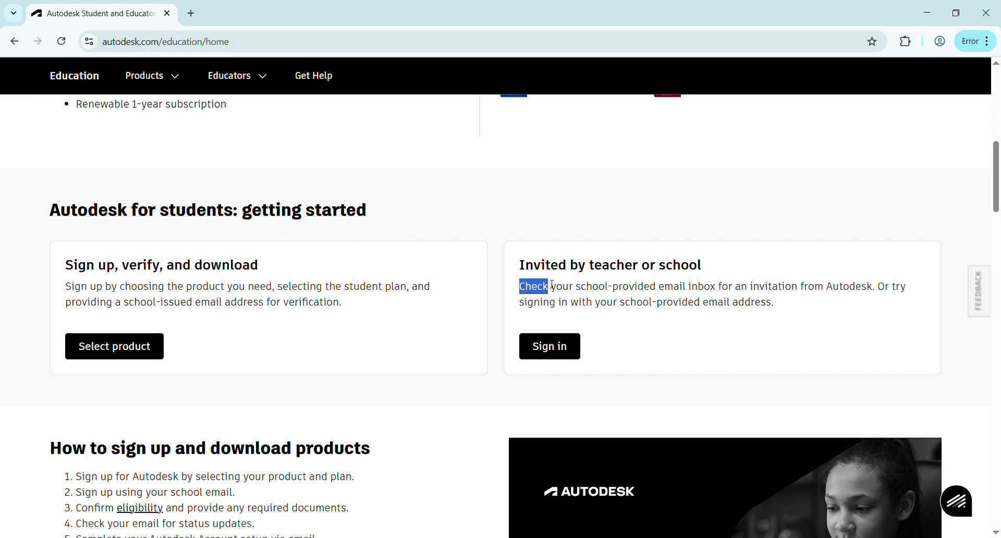
double_click(611, 264)
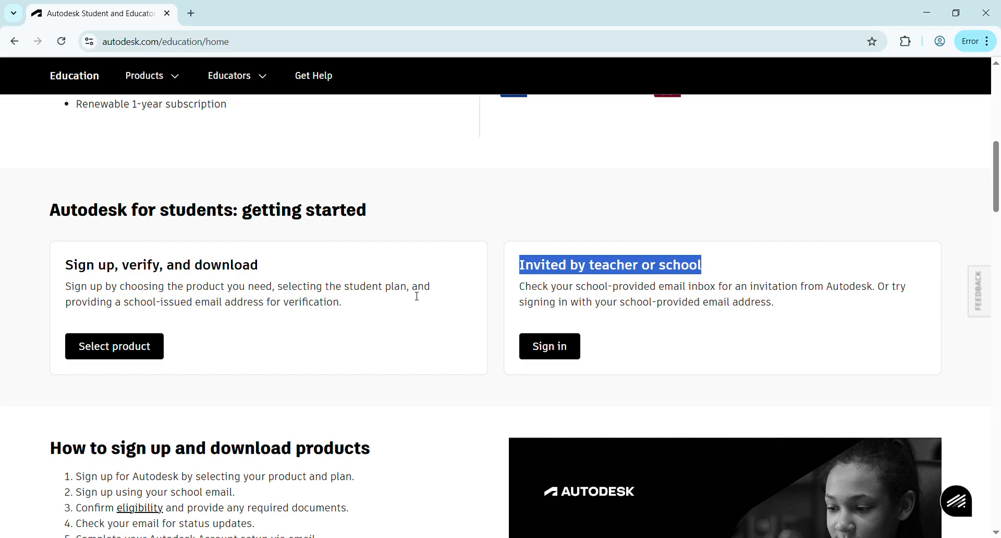
click(957, 502)
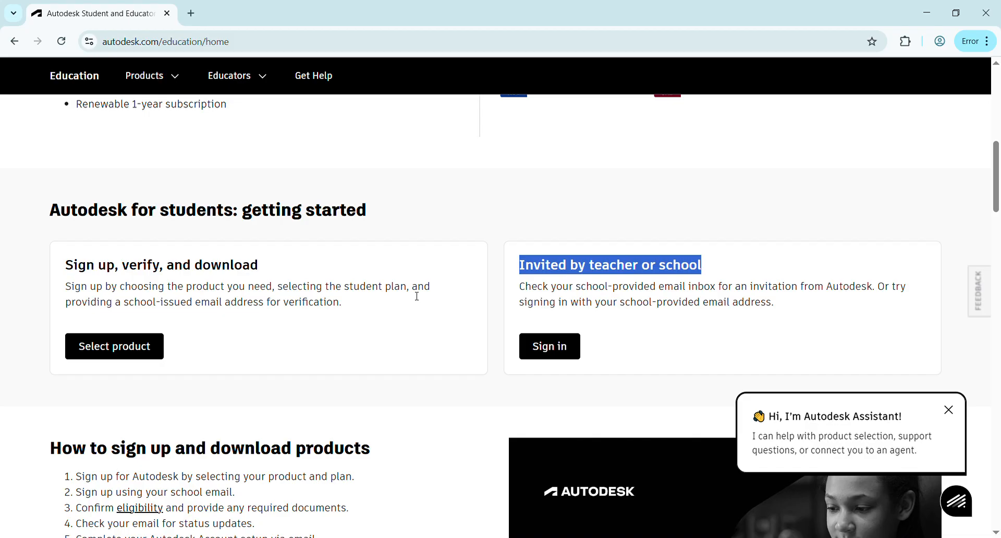
mouse_move(409, 301)
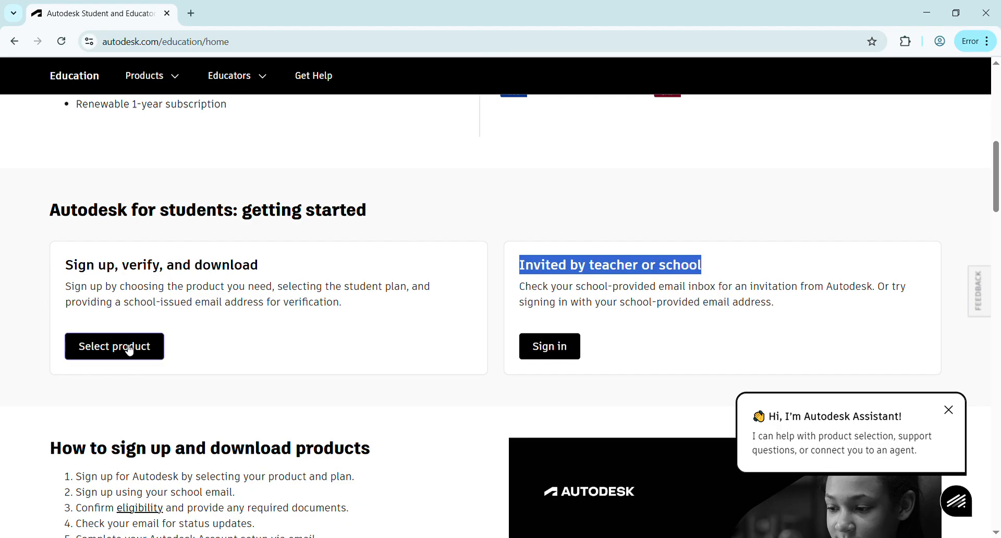
- Start product selection and scroll the list down to AutoCAD
click(114, 346)
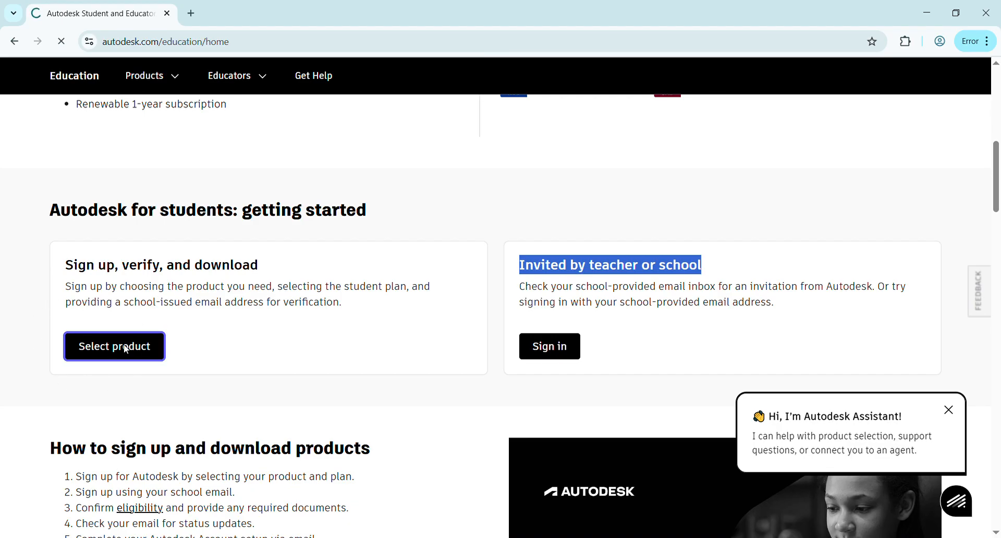
click(114, 346)
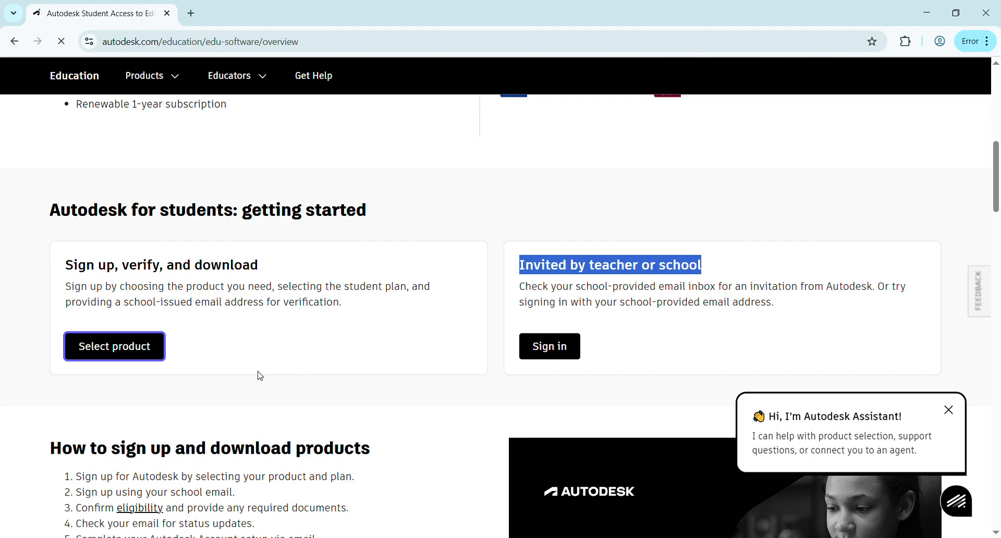
click(113, 346)
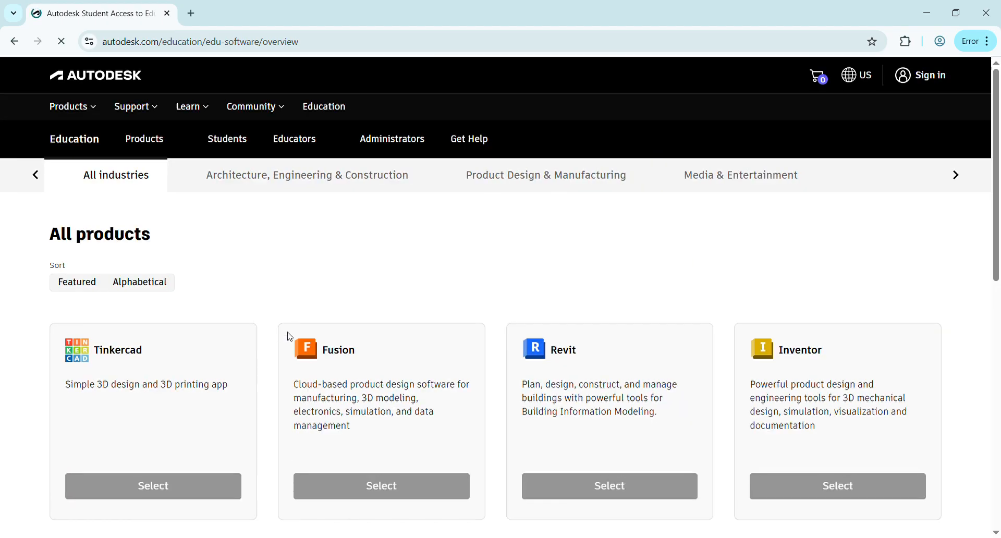
scroll(down, 3)
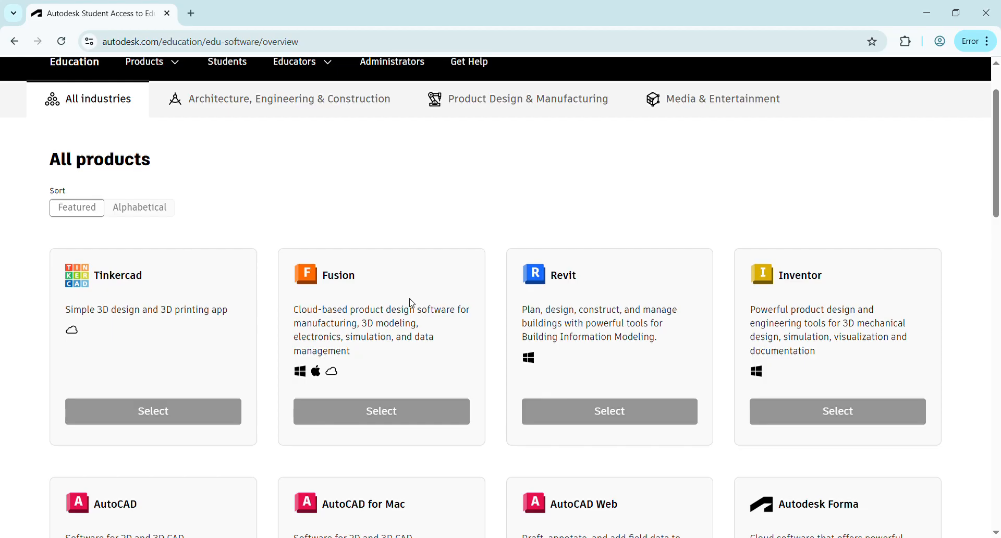
scroll(down, 3)
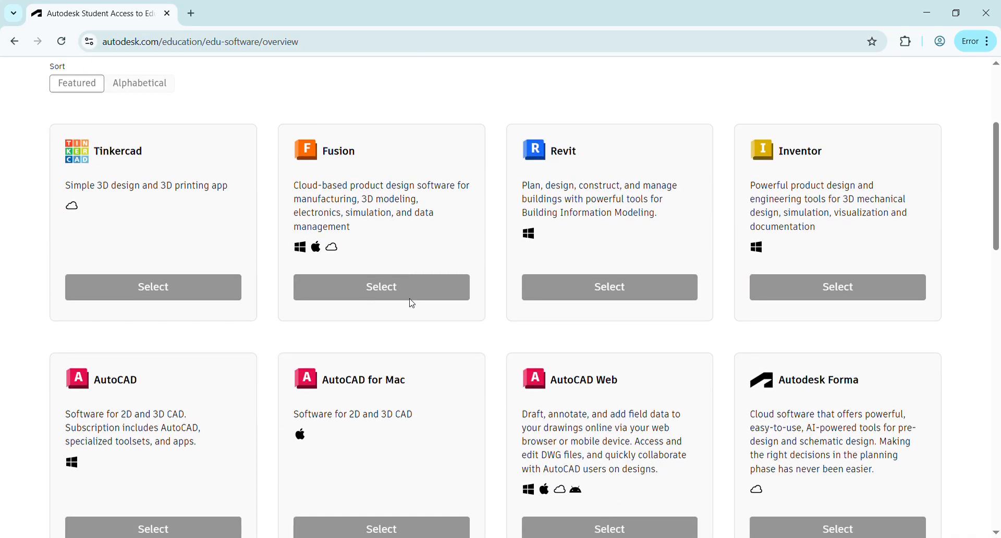
scroll(down, 3)
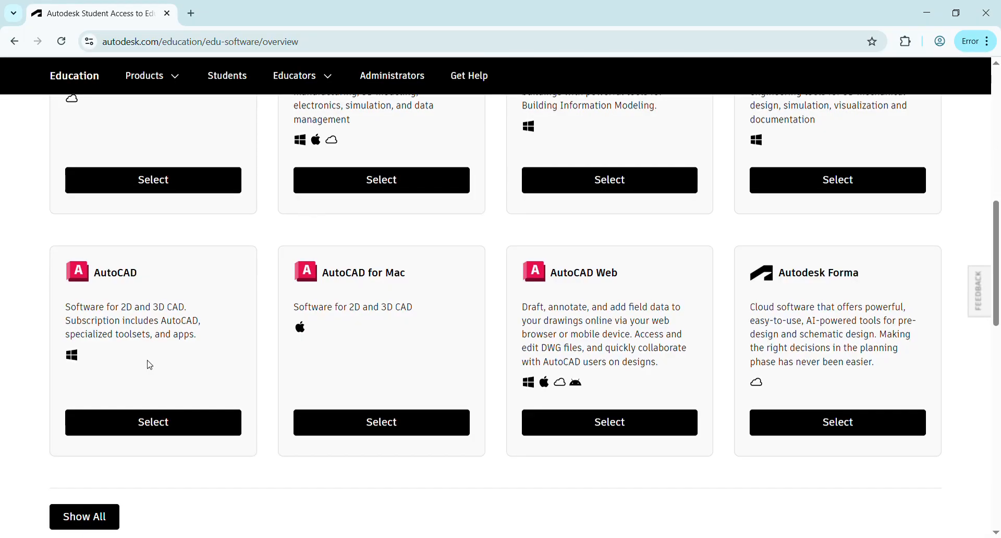
mouse_move(153, 423)
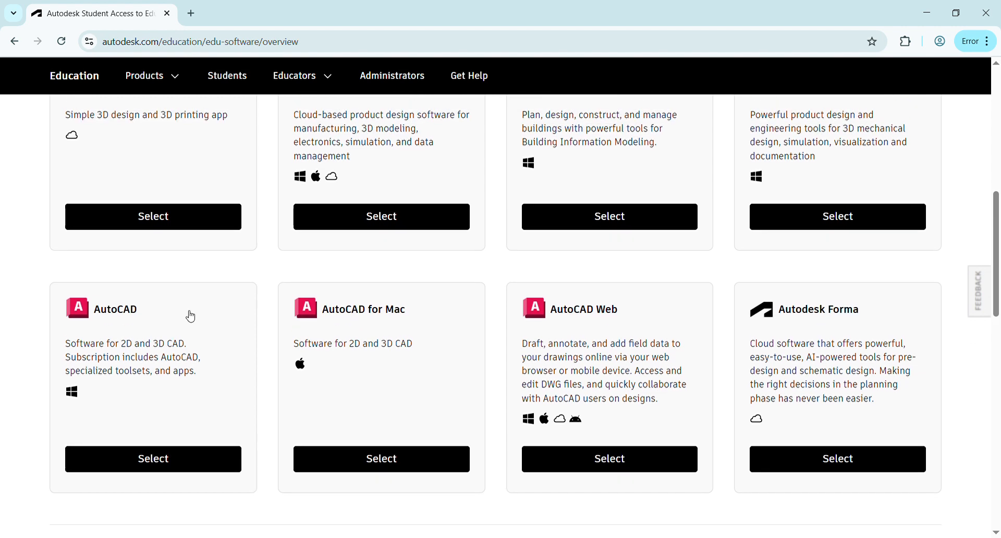
mouse_move(152, 458)
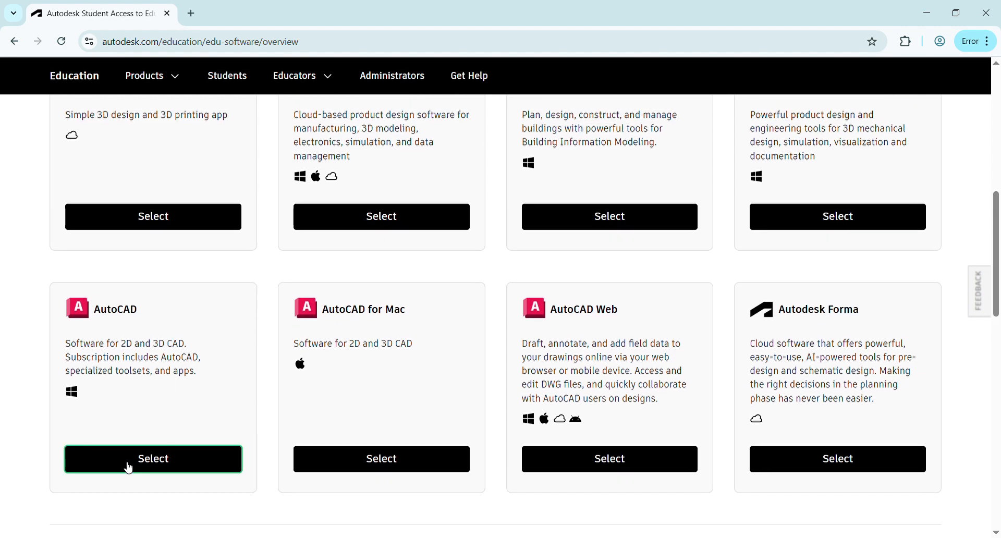
- Choose AutoCAD for sign-up and decline the feedback survey pop-up
click(153, 458)
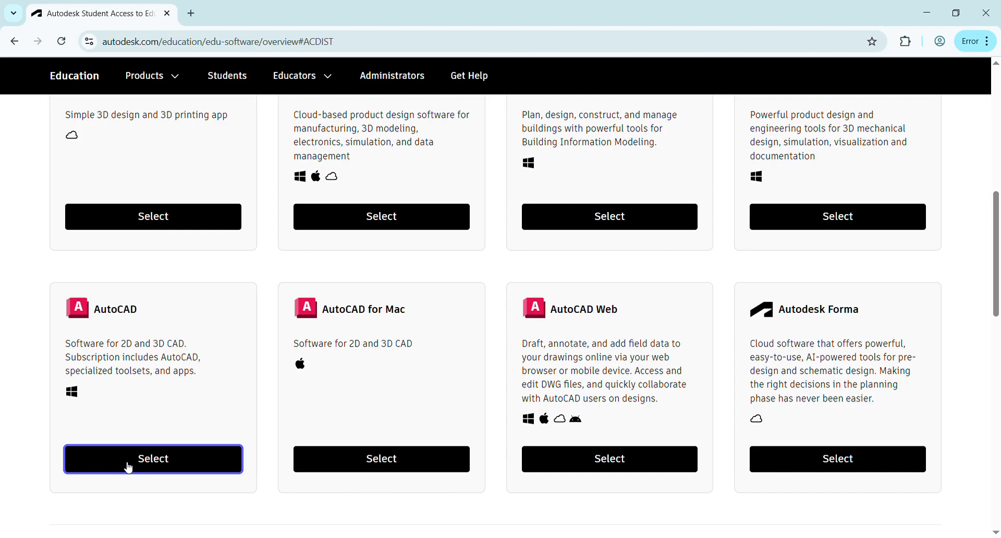
click(153, 459)
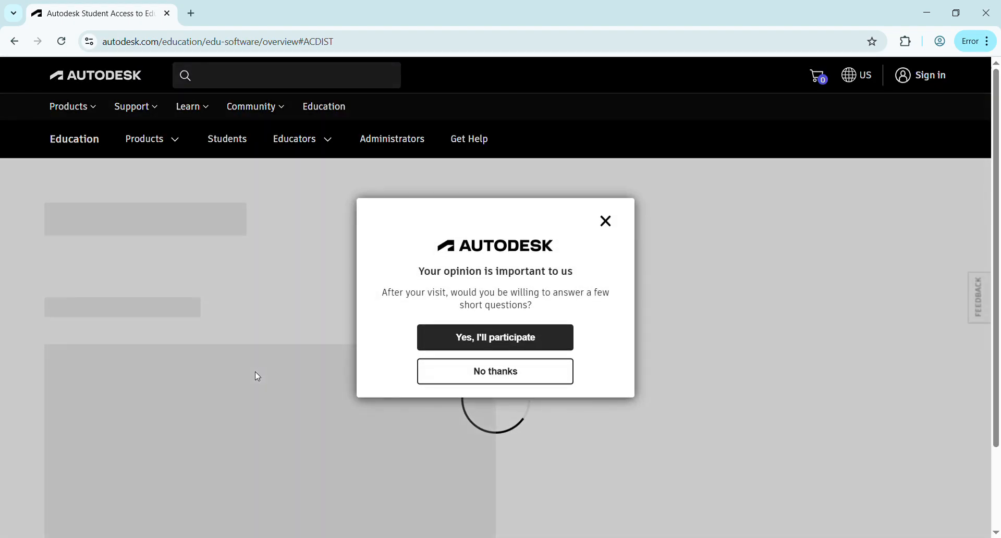
mouse_move(495, 372)
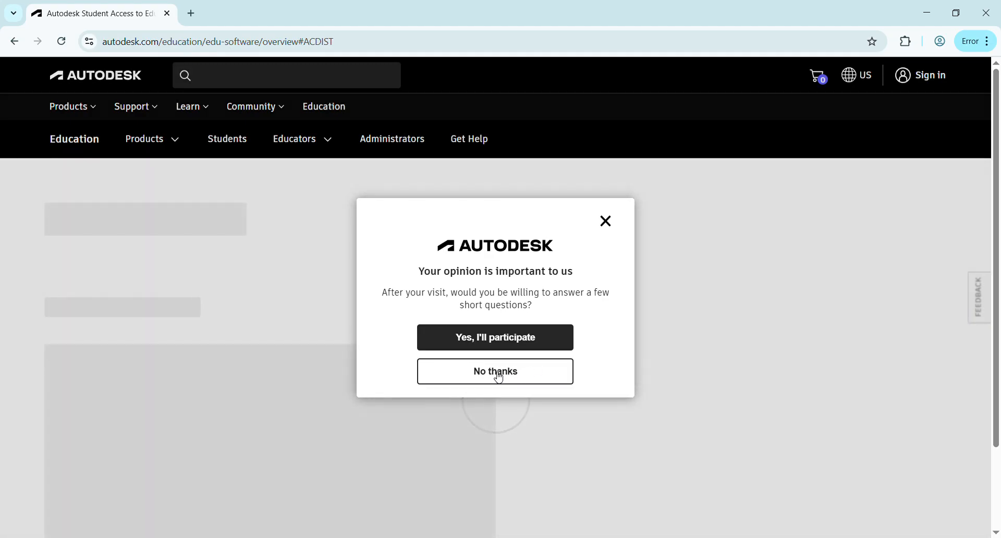
click(494, 371)
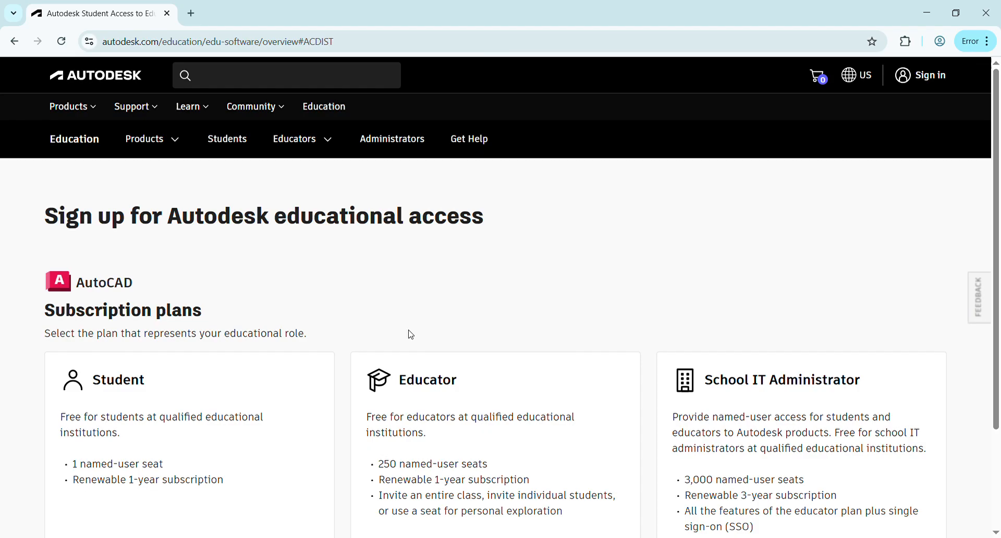
scroll(down, 3)
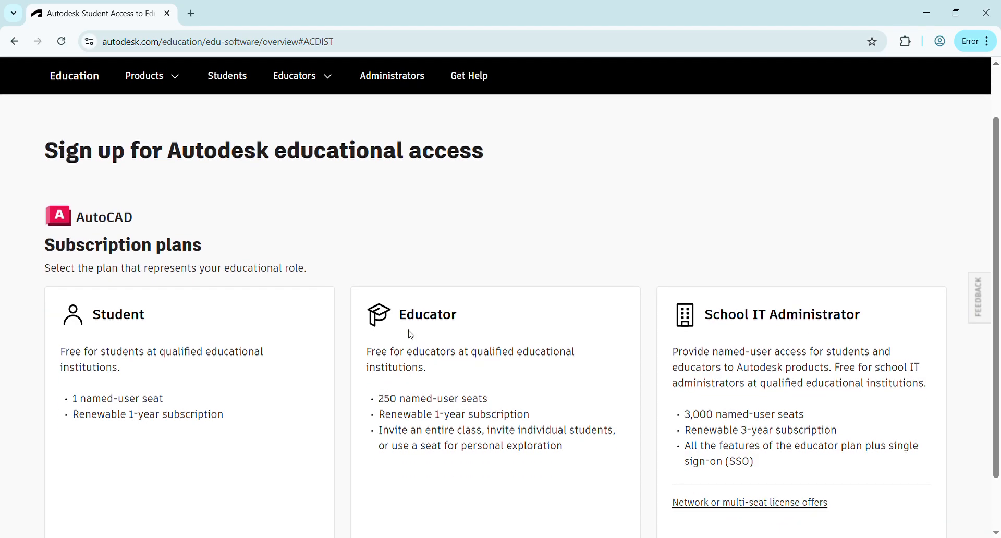
scroll(down, 3)
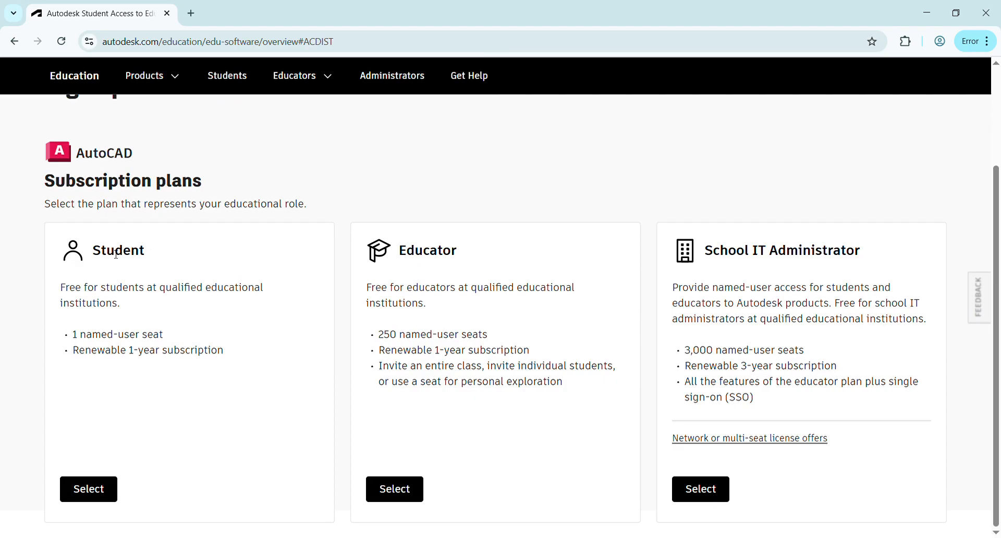
double_click(118, 251)
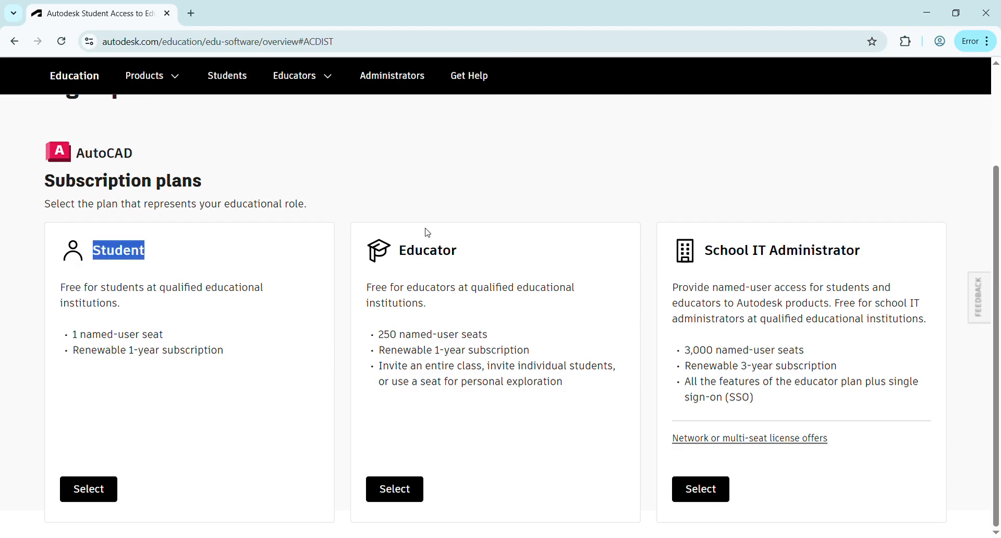
double_click(427, 250)
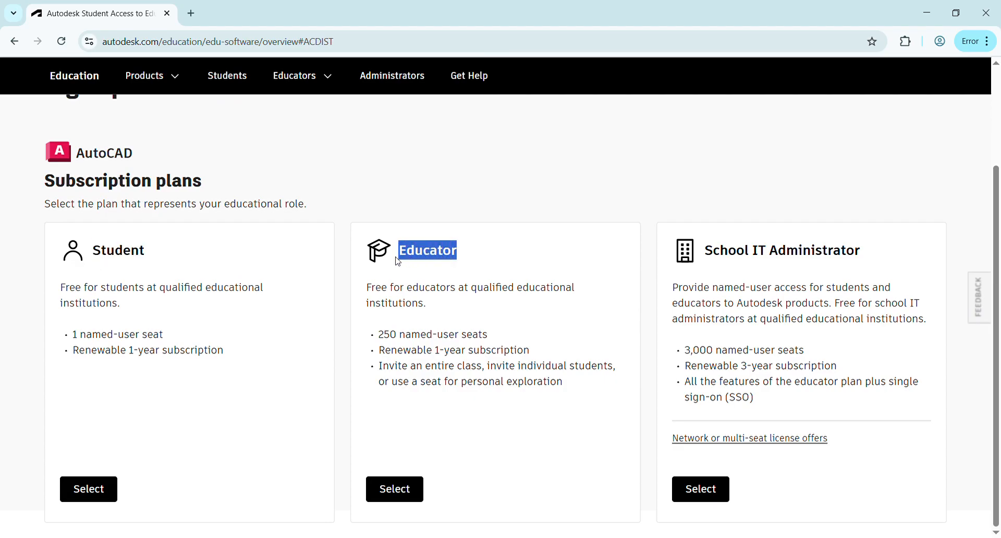
mouse_move(872, 237)
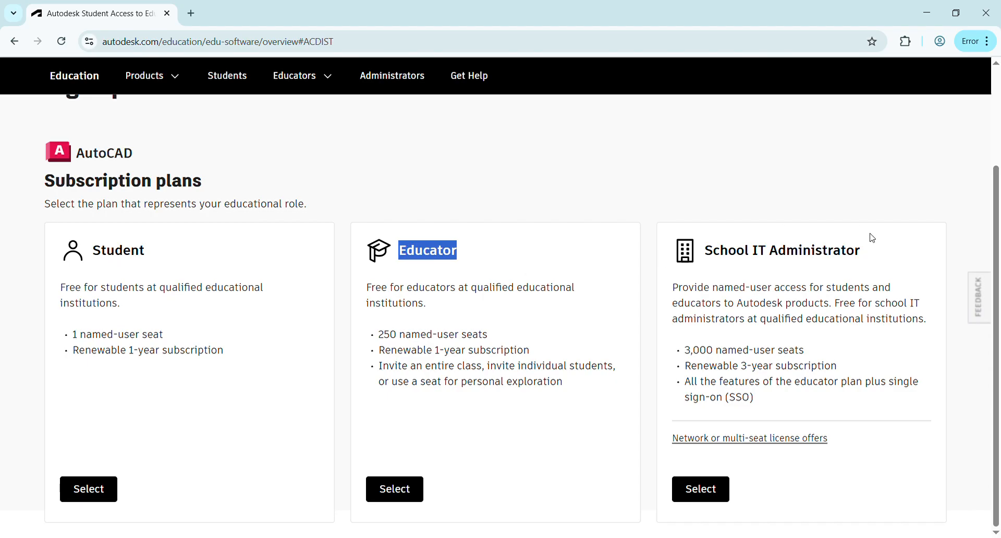
double_click(783, 250)
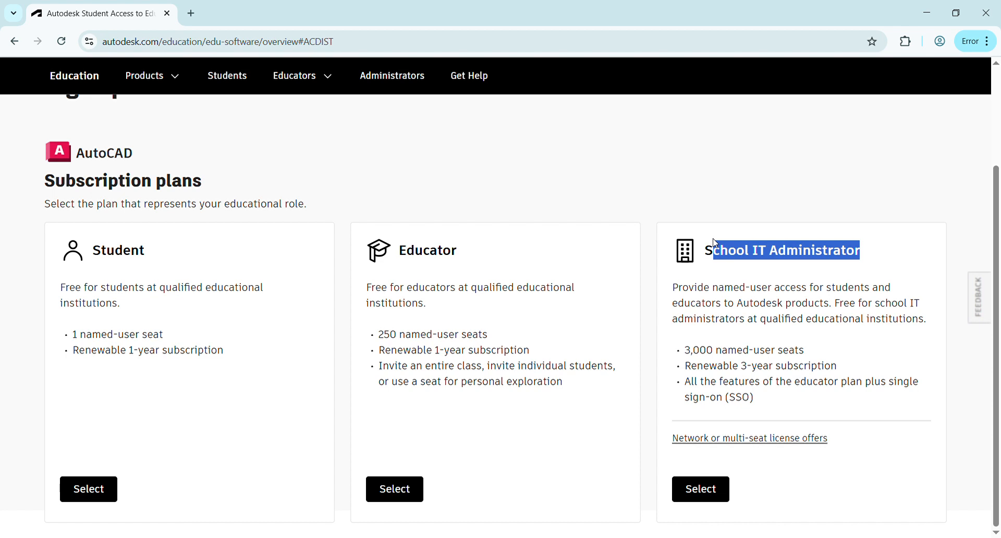
mouse_move(427, 271)
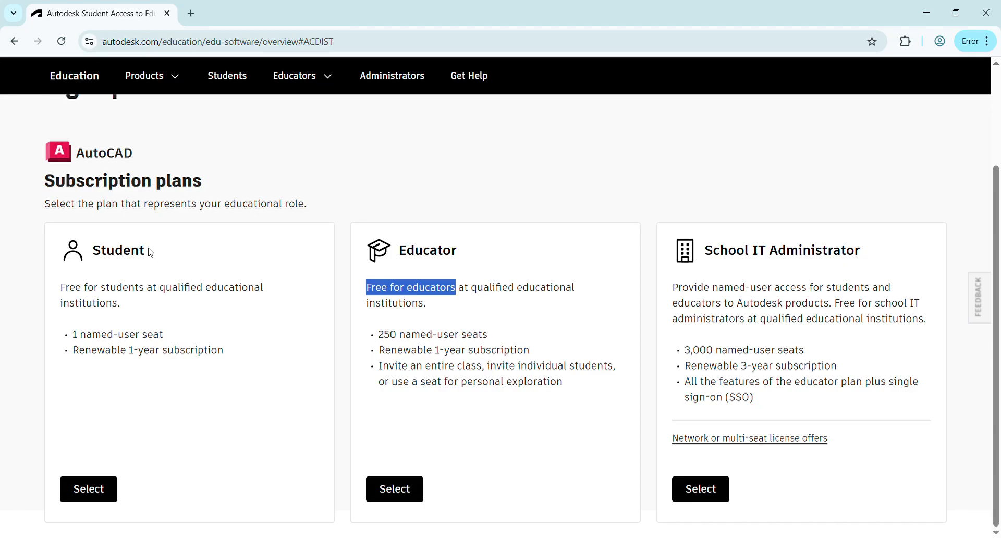
double_click(118, 249)
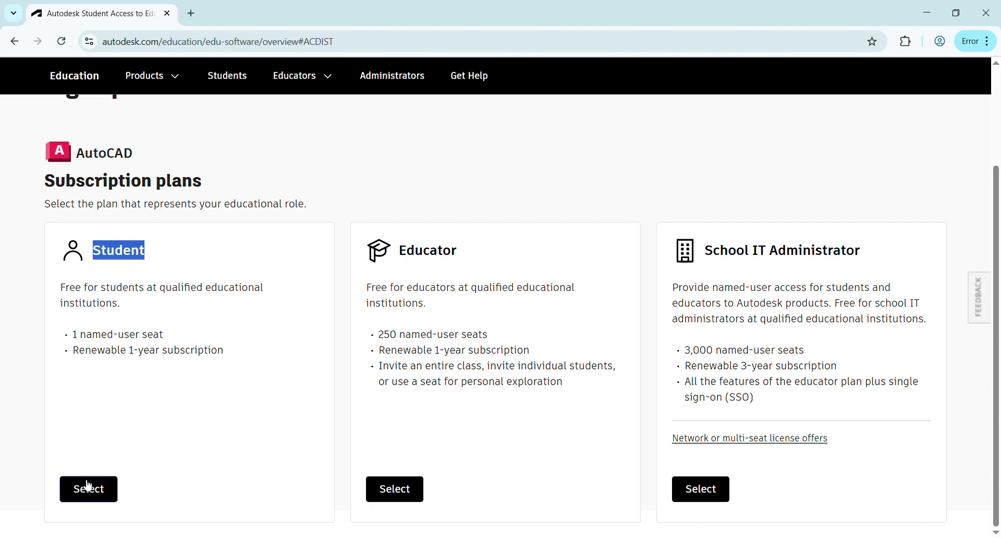
- Choose the Student plan and accept the student verification requirement
click(88, 489)
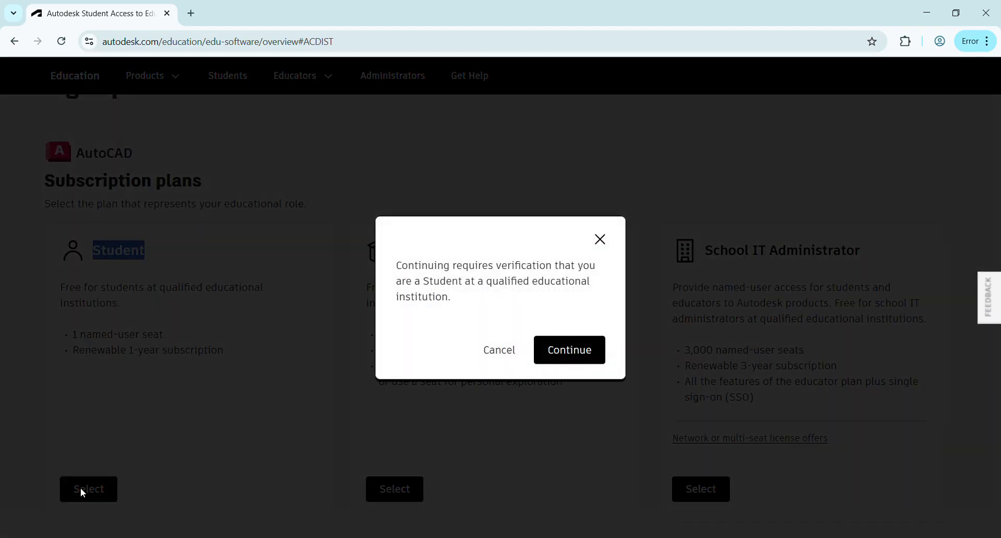
mouse_move(498, 349)
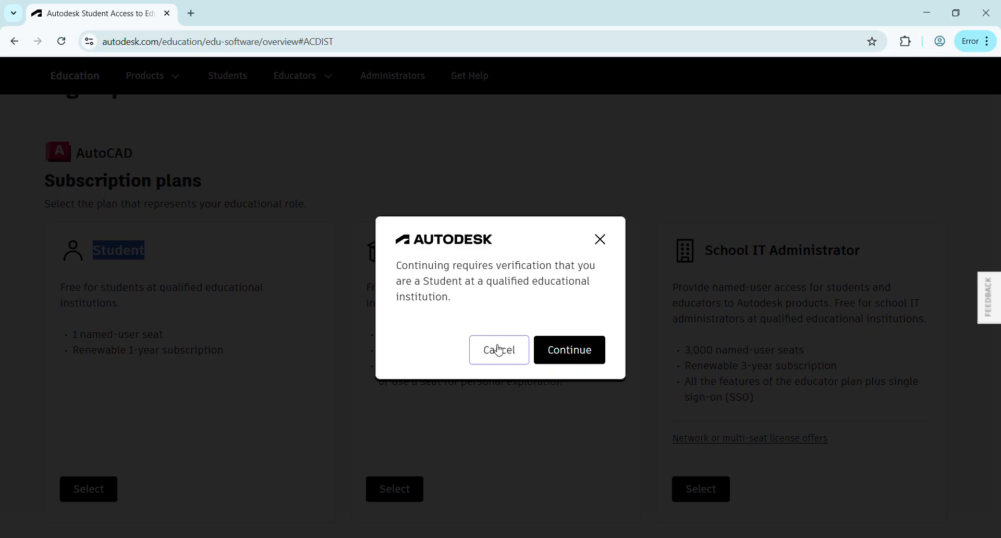
mouse_move(508, 329)
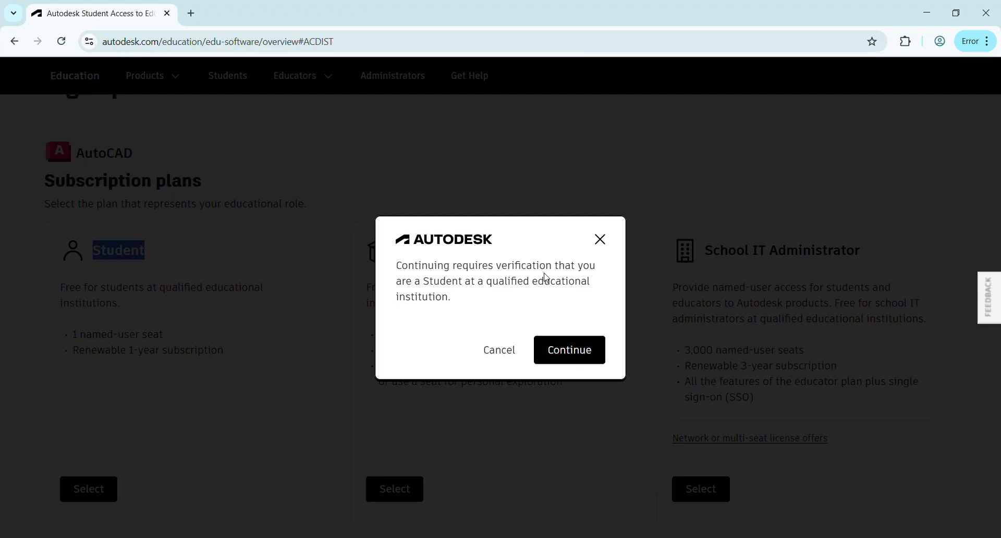
mouse_move(554, 312)
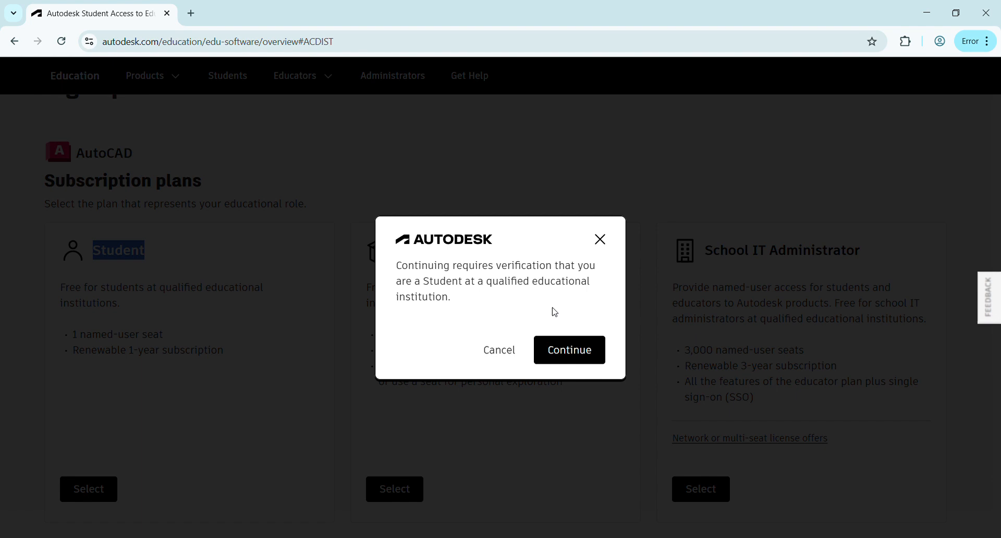
mouse_move(559, 325)
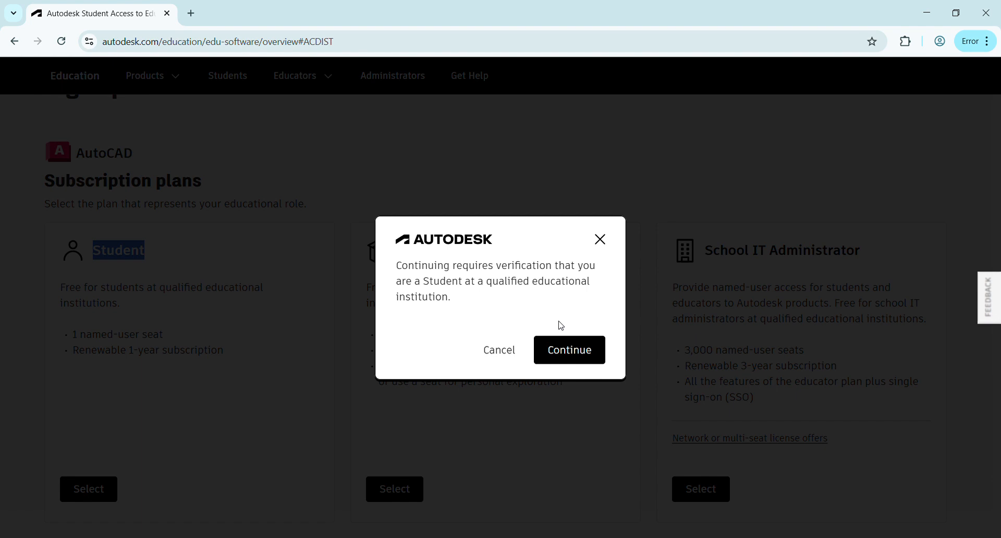
mouse_move(570, 350)
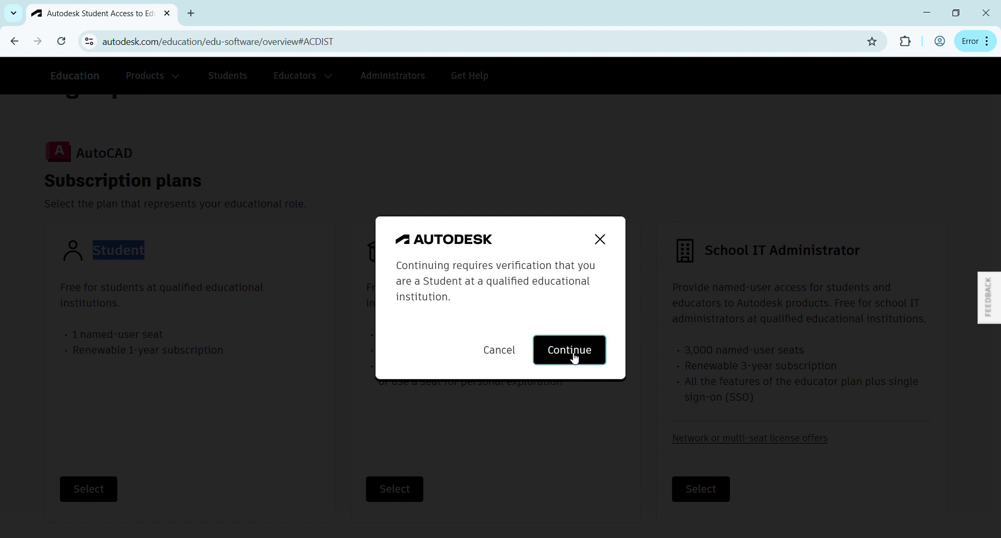
click(569, 350)
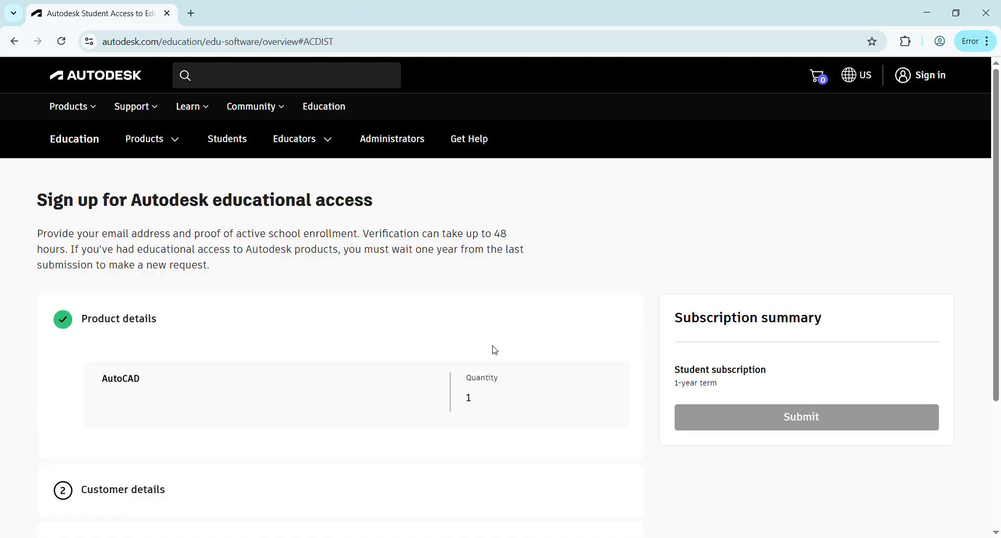
scroll(down, 3)
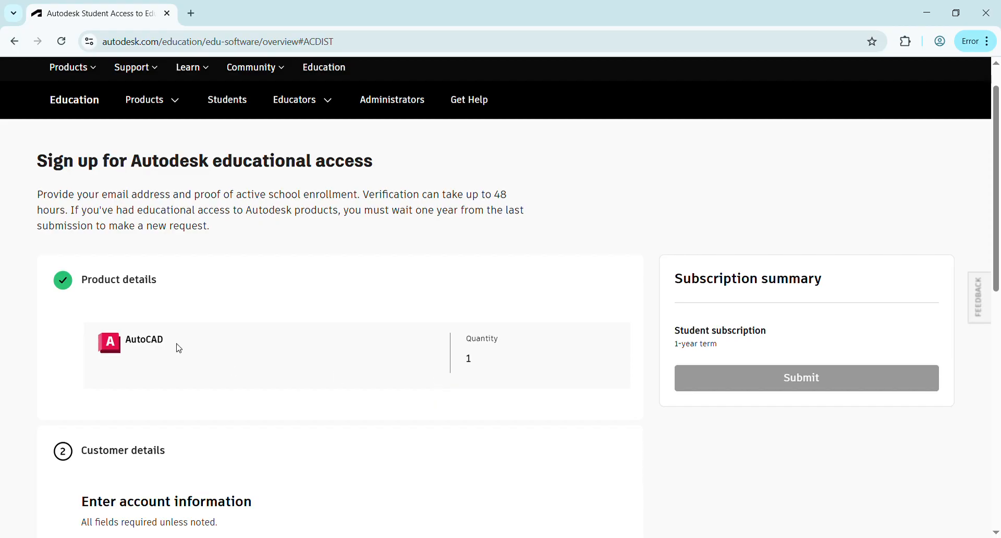
mouse_move(468, 373)
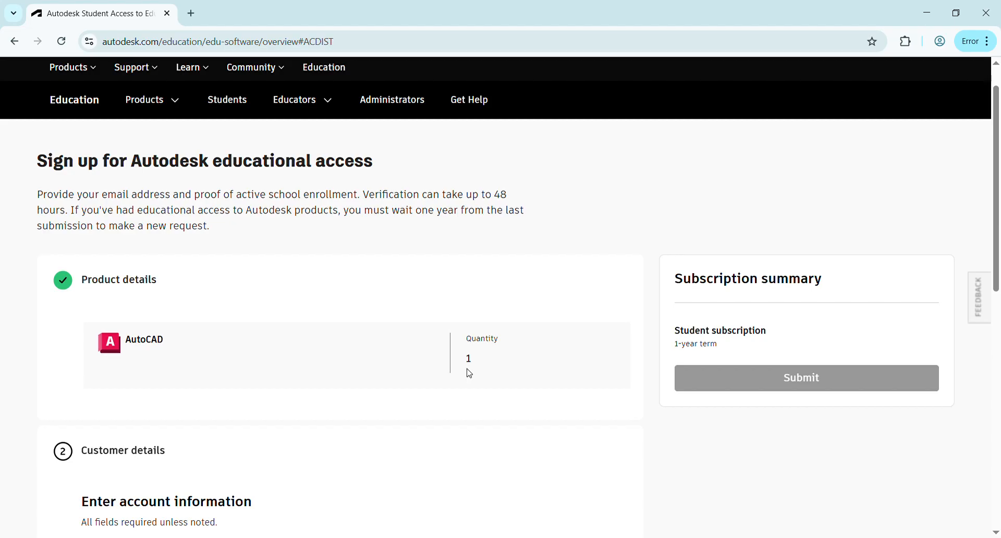
mouse_move(498, 376)
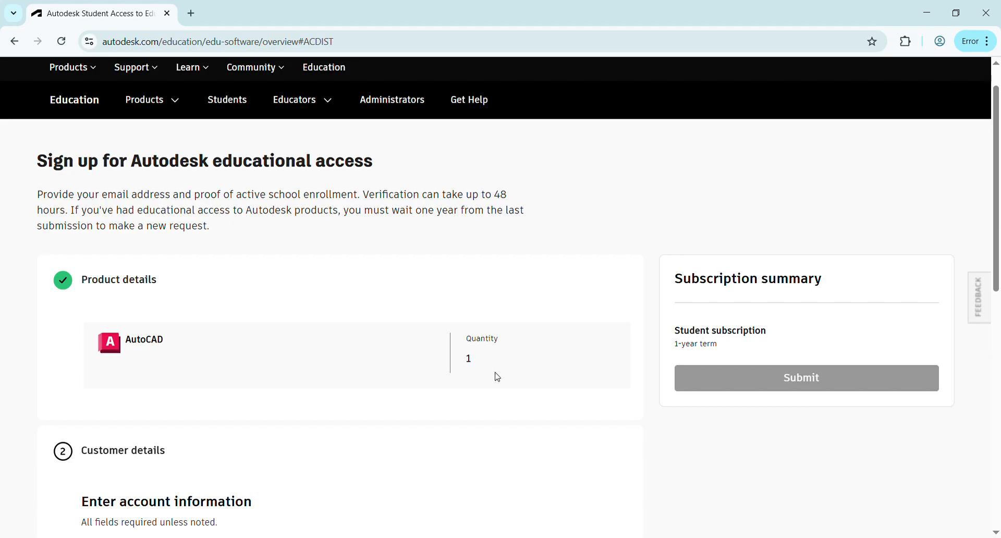
double_click(685, 344)
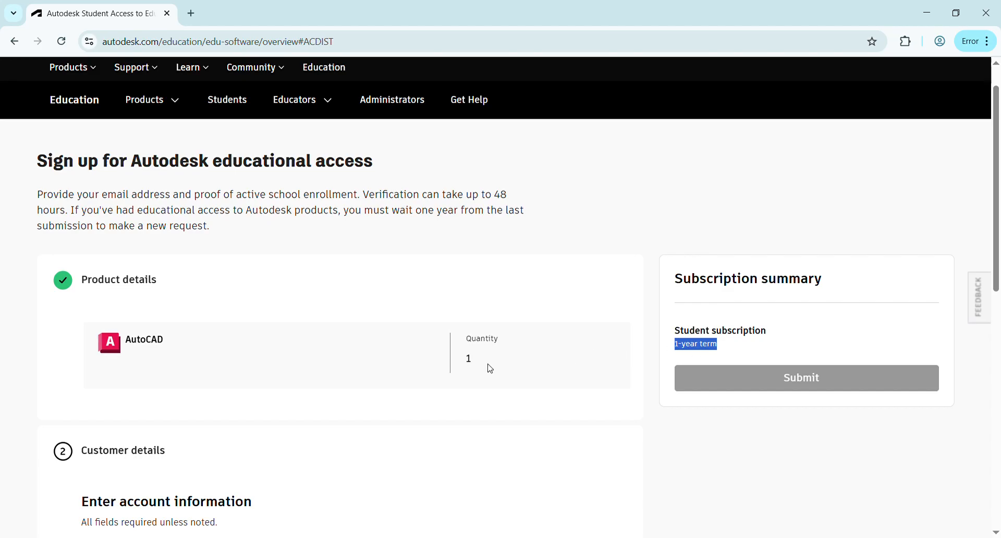
scroll(down, 3)
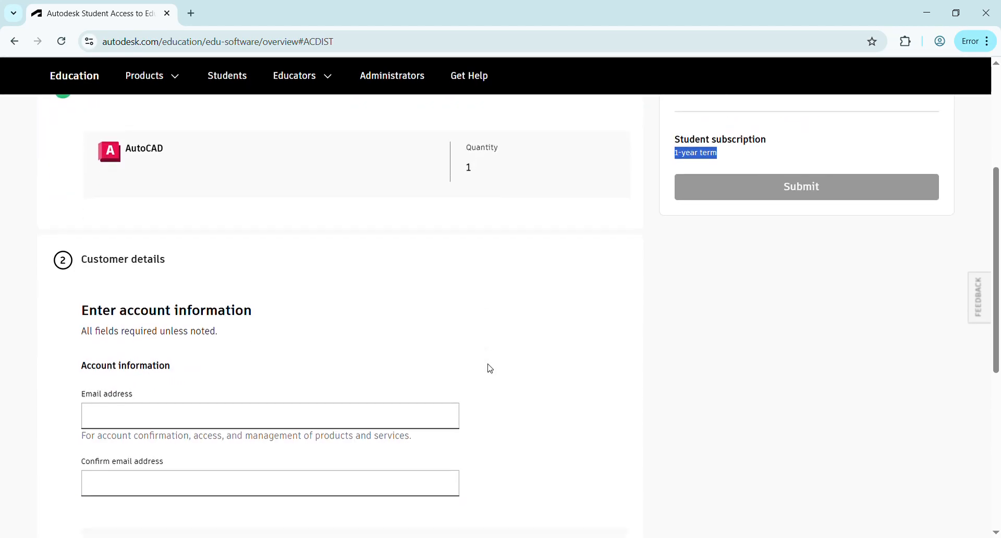
scroll(down, 3)
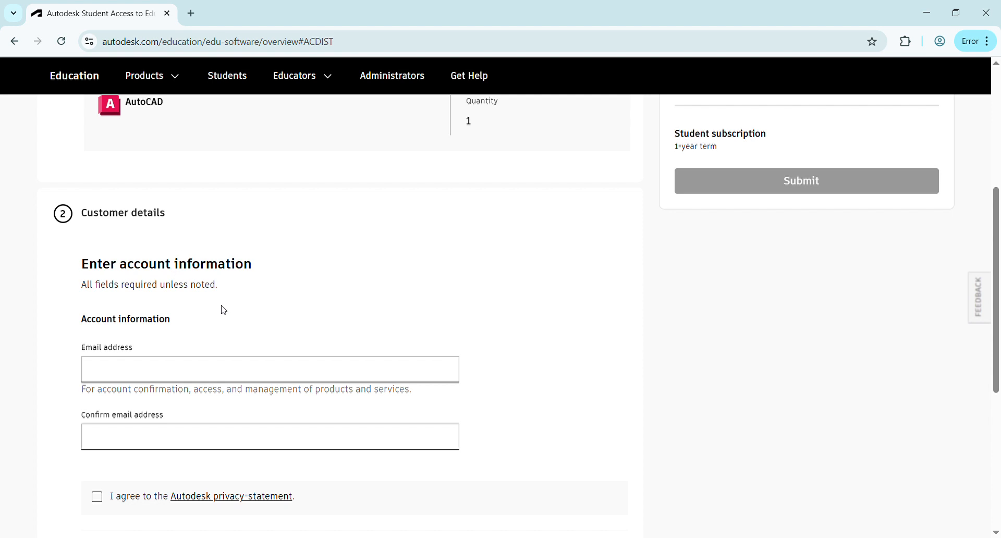
click(270, 369)
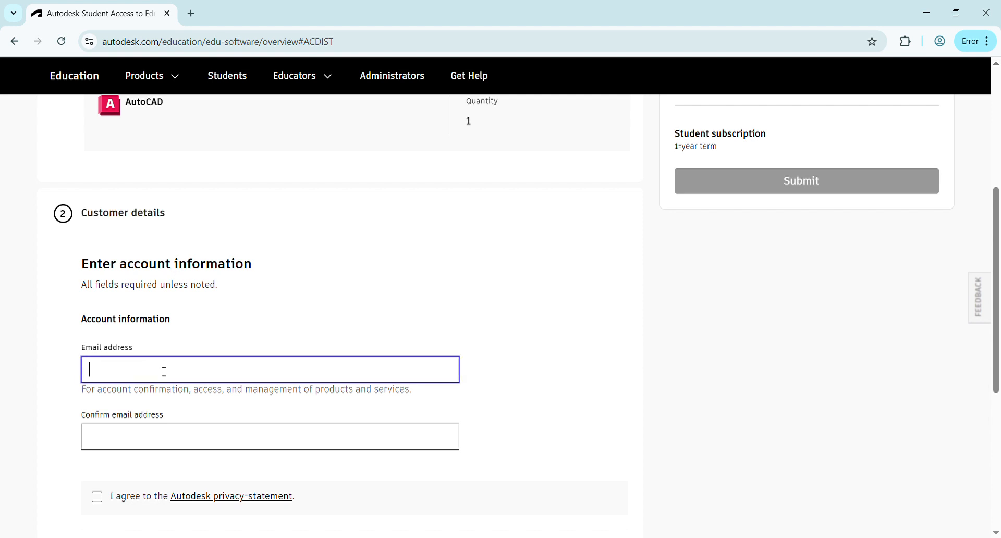
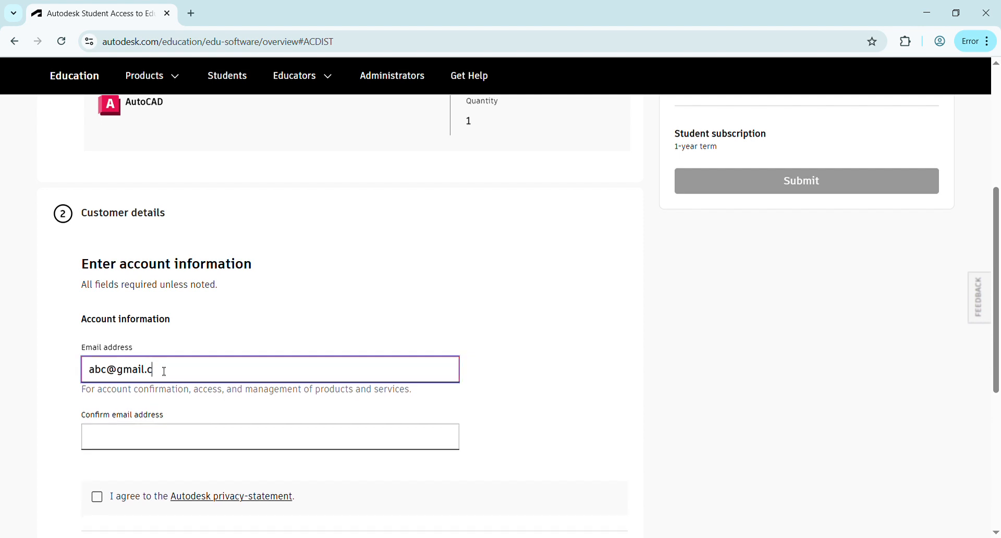
- Repeat the same address in the Confirm email field so the emails match
click(269, 437)
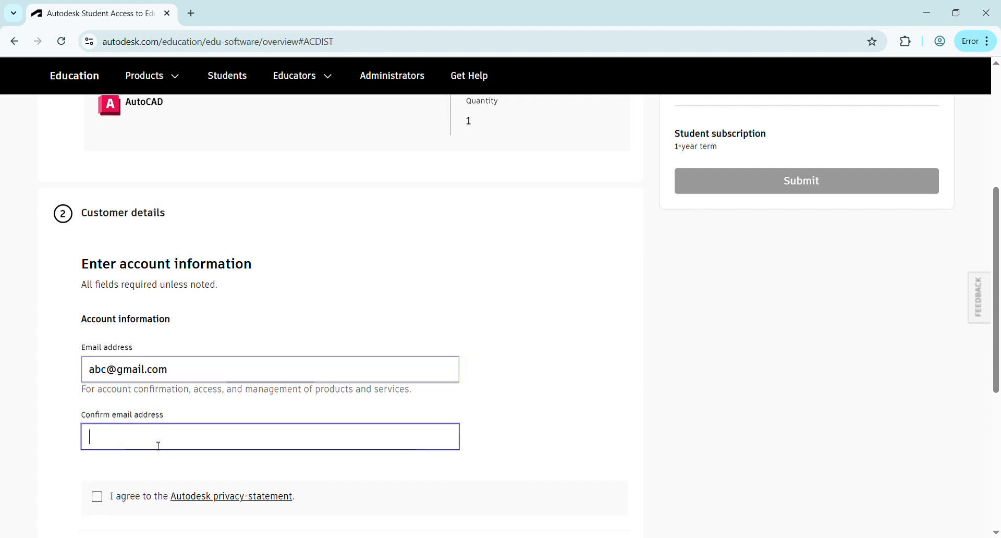
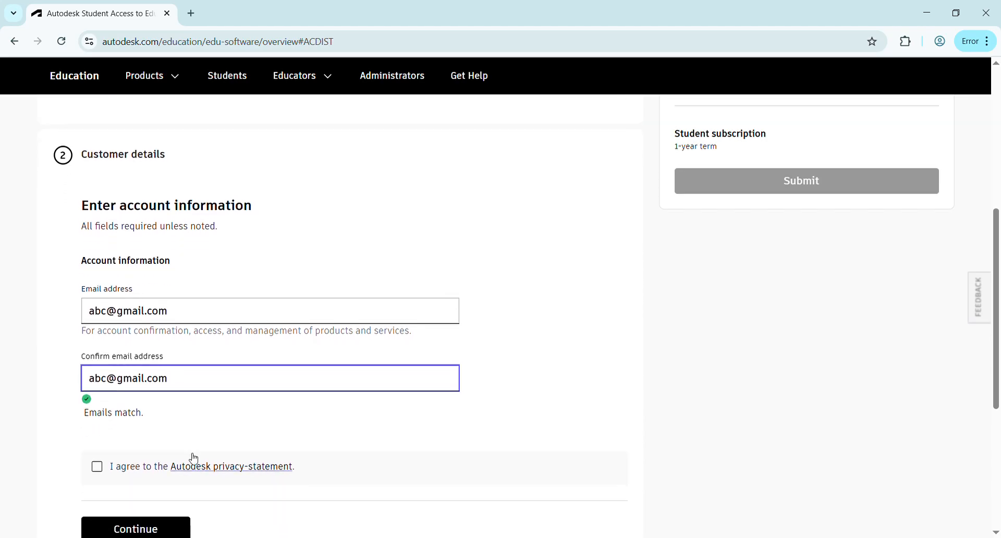
mouse_move(158, 369)
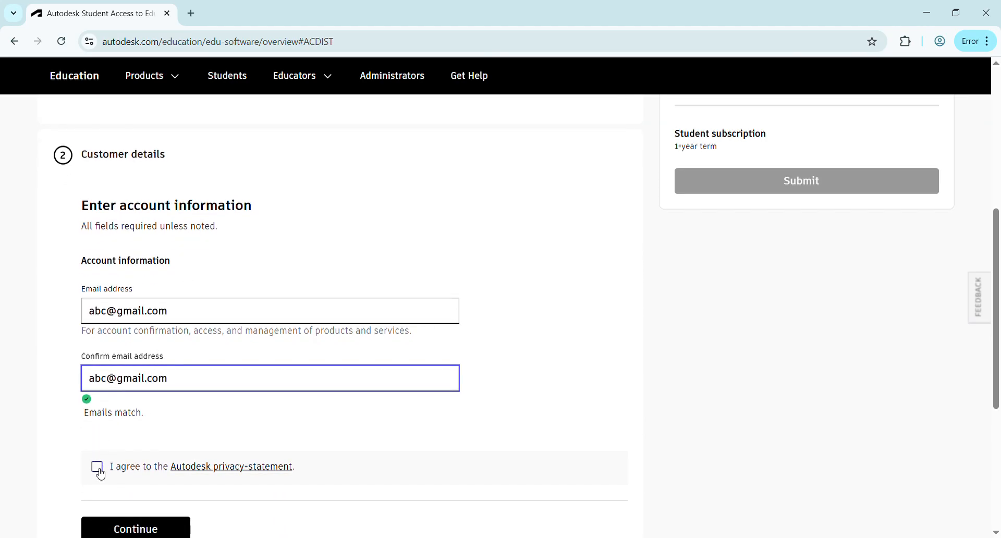
- Agree to the privacy statement, continue, and dismiss the sign-in overlay
click(97, 466)
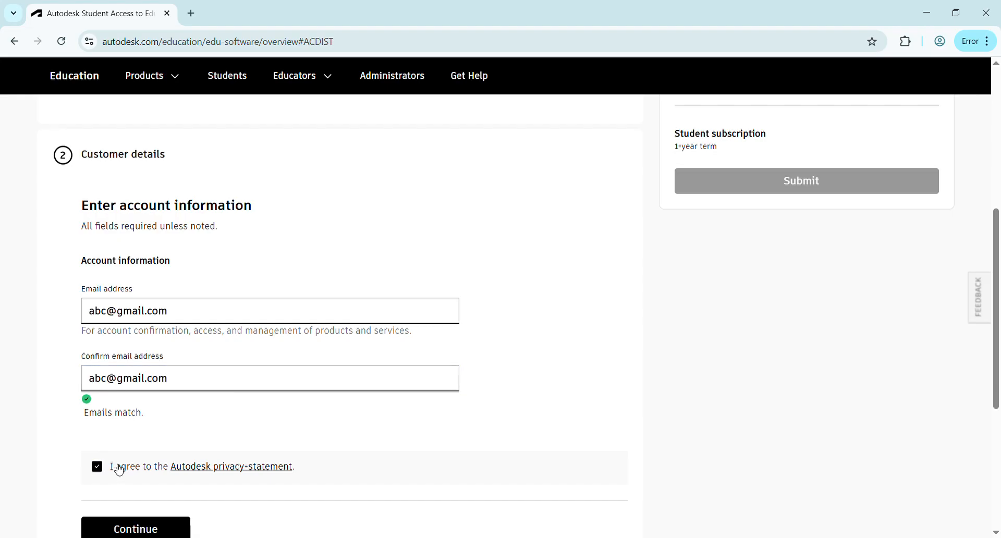
scroll(down, 3)
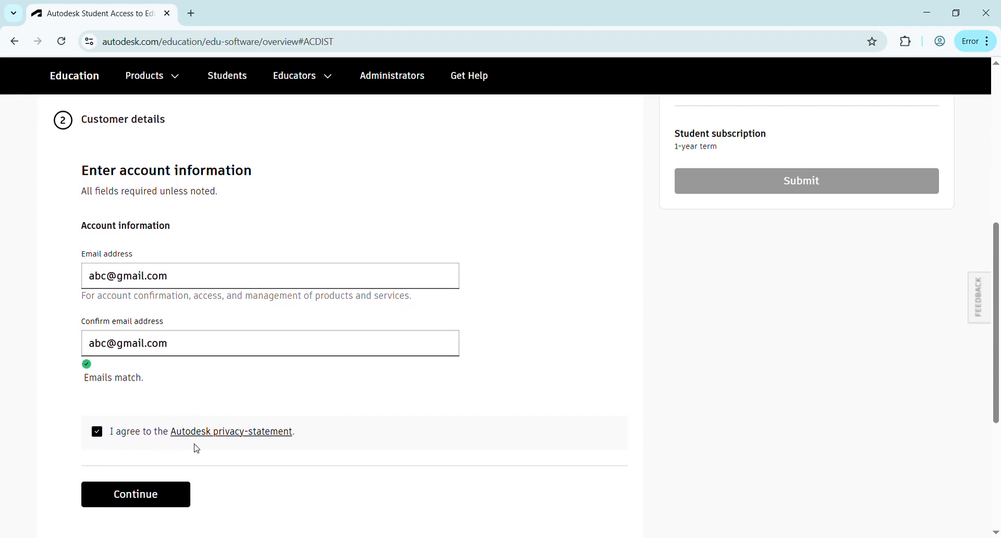
mouse_move(174, 494)
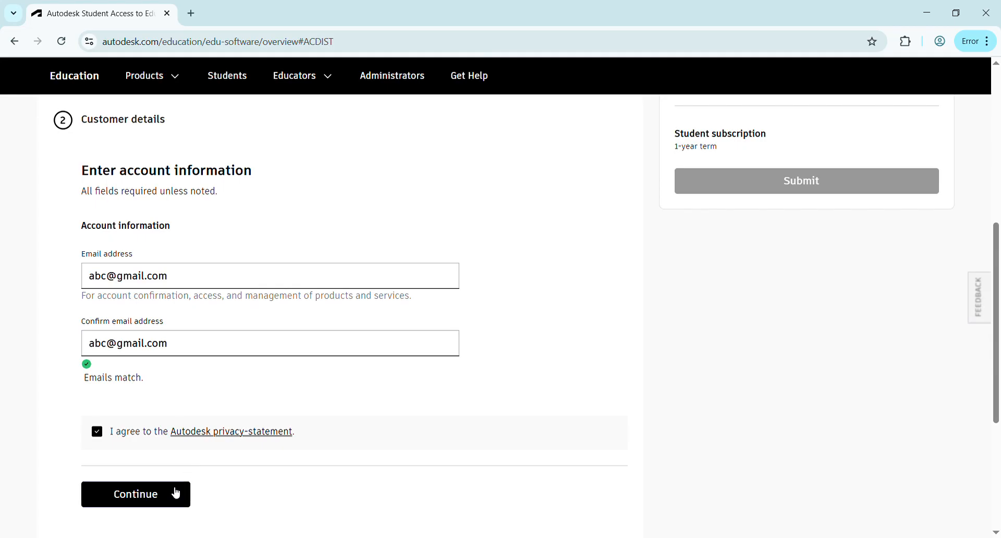
click(134, 495)
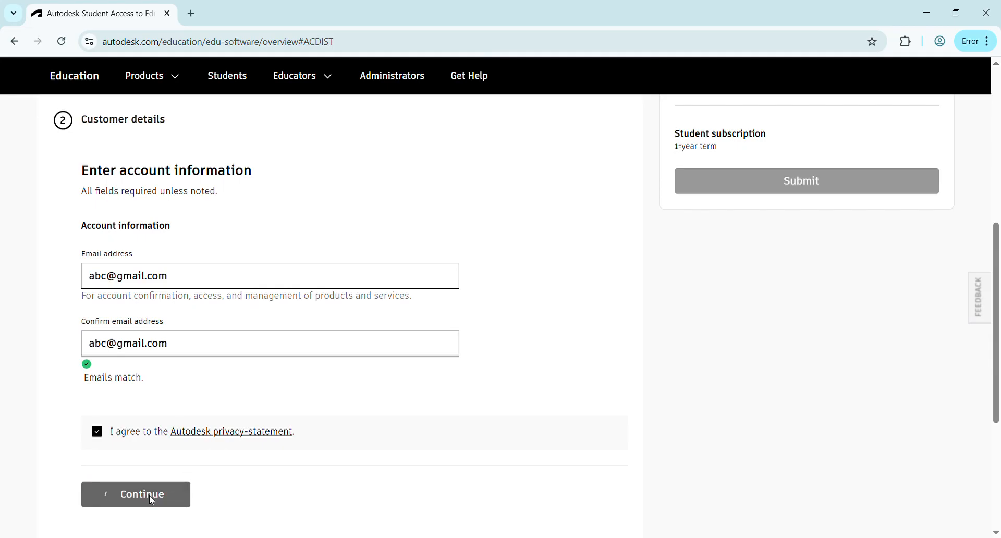
click(135, 495)
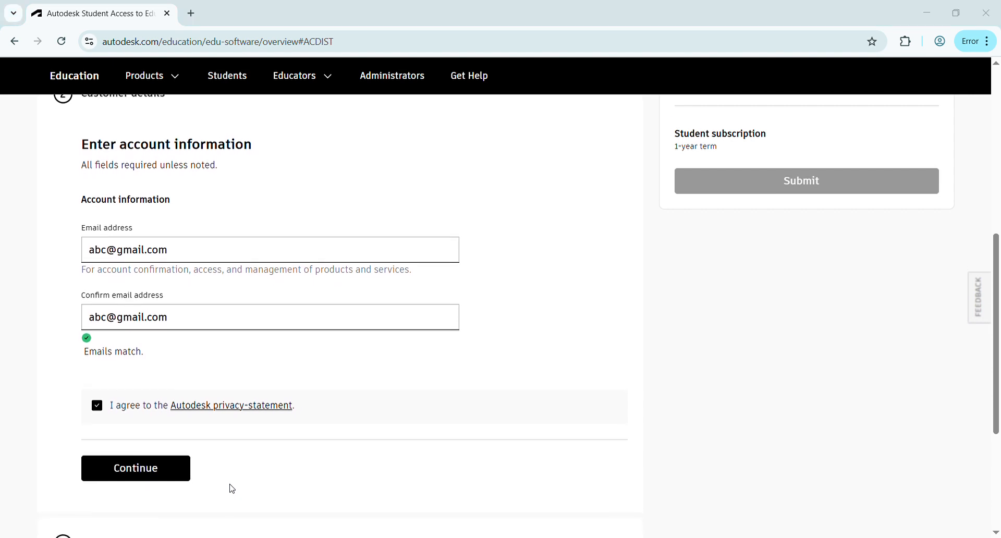
click(136, 469)
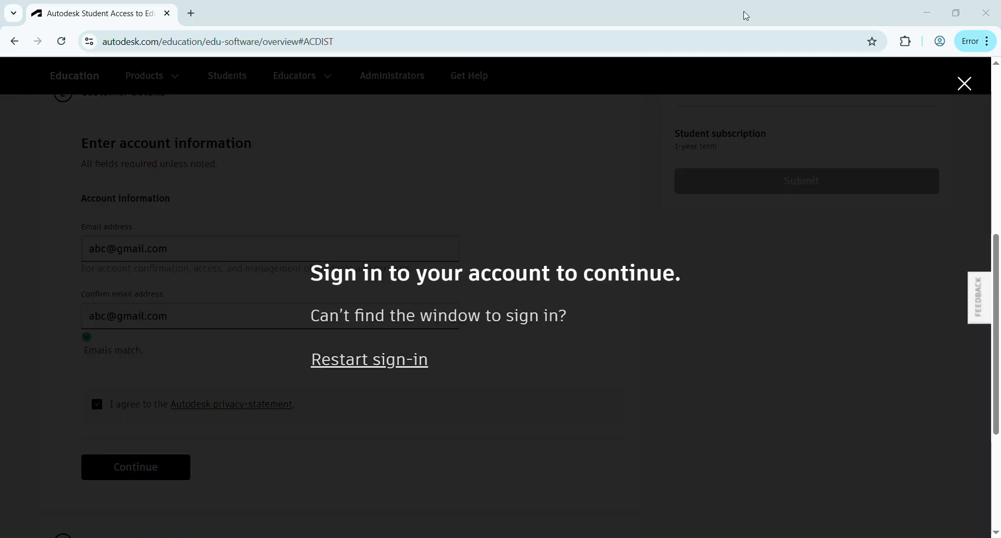
click(965, 84)
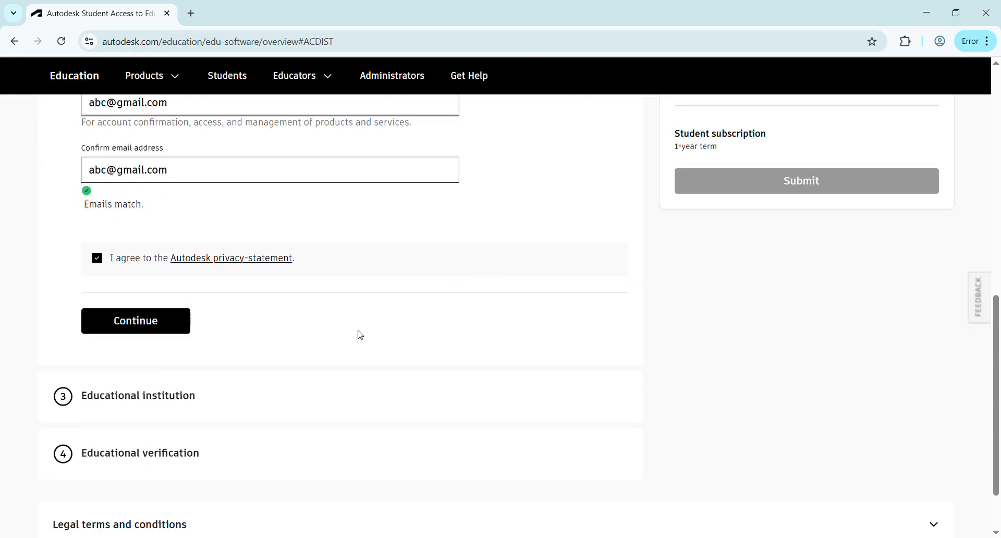
mouse_move(178, 335)
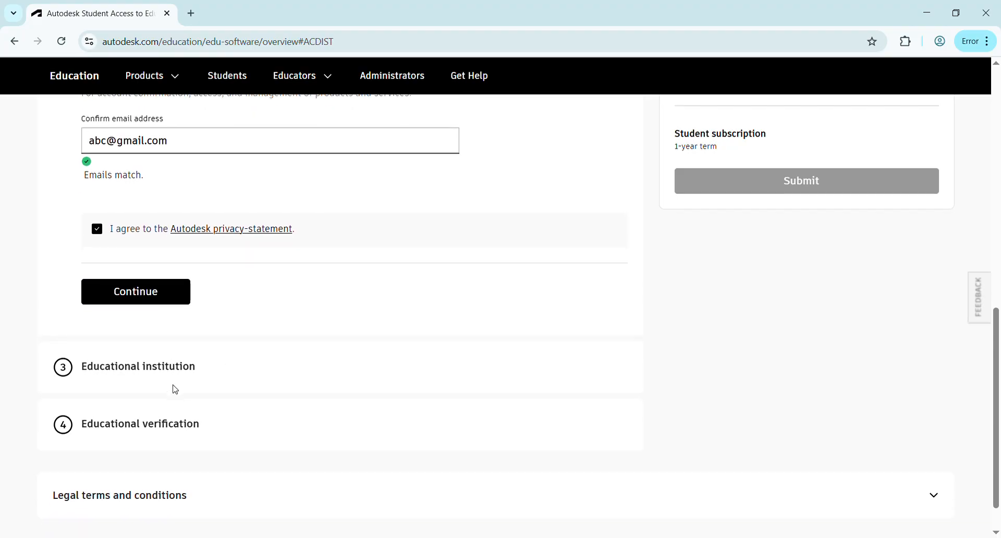
mouse_move(169, 323)
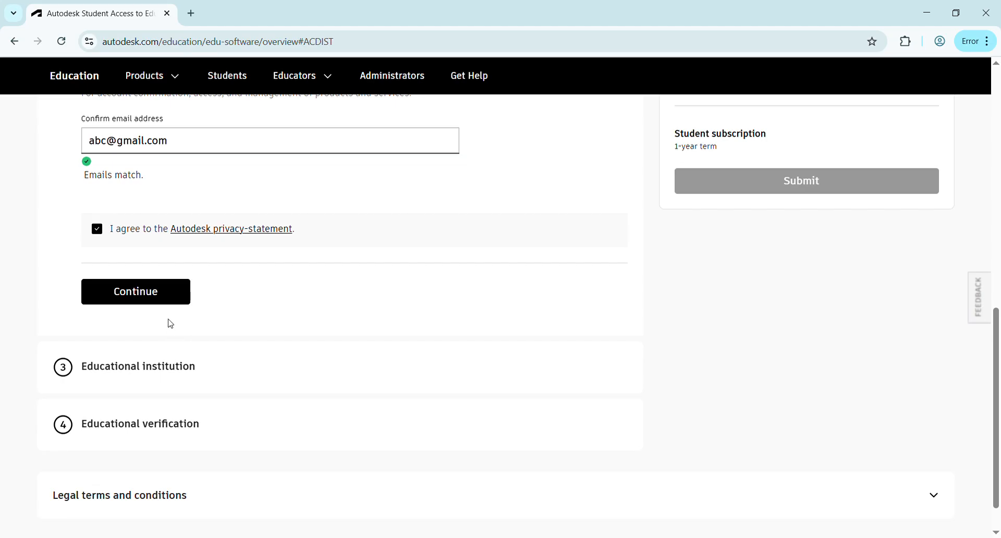
- Resubmit the customer details with Continue; the form stays on that step
click(136, 292)
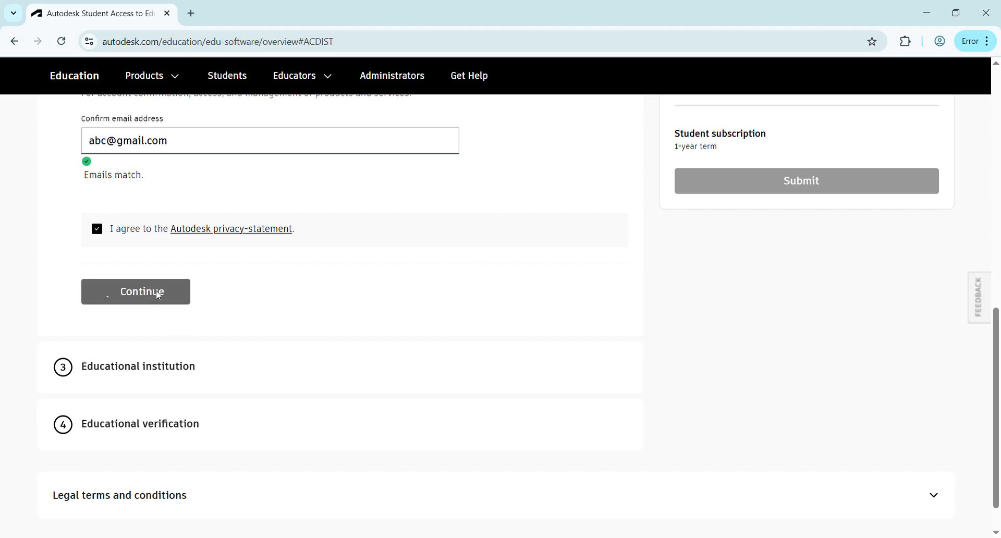
click(135, 292)
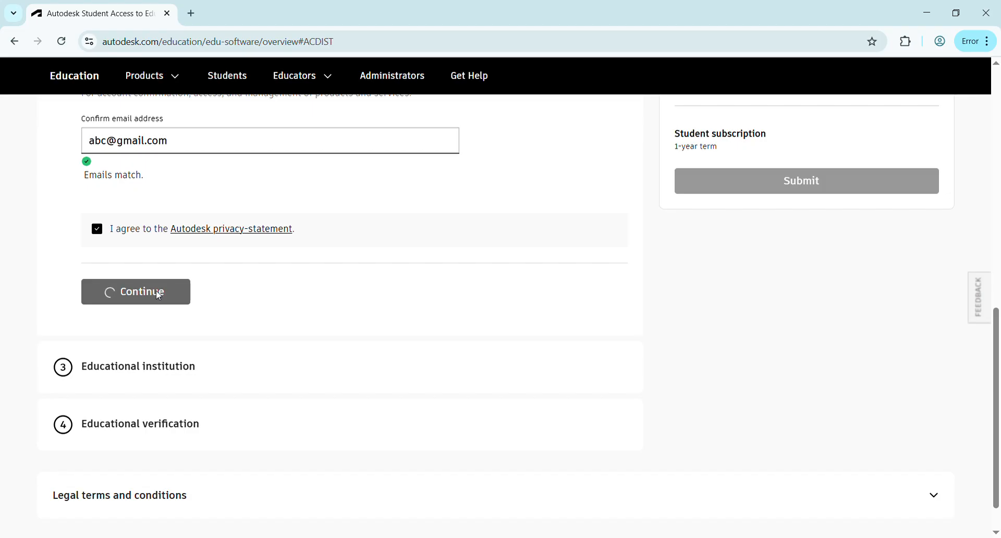
click(136, 292)
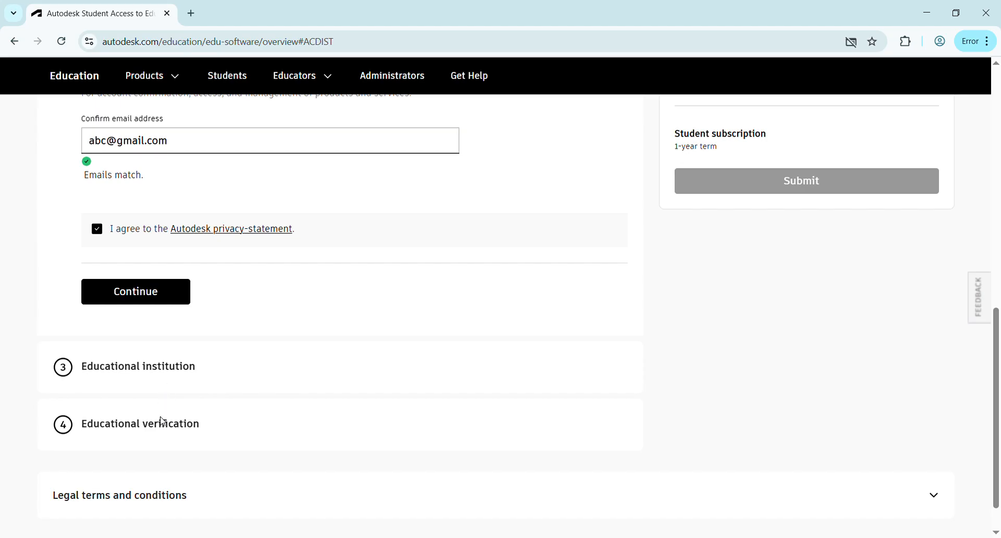
mouse_move(199, 440)
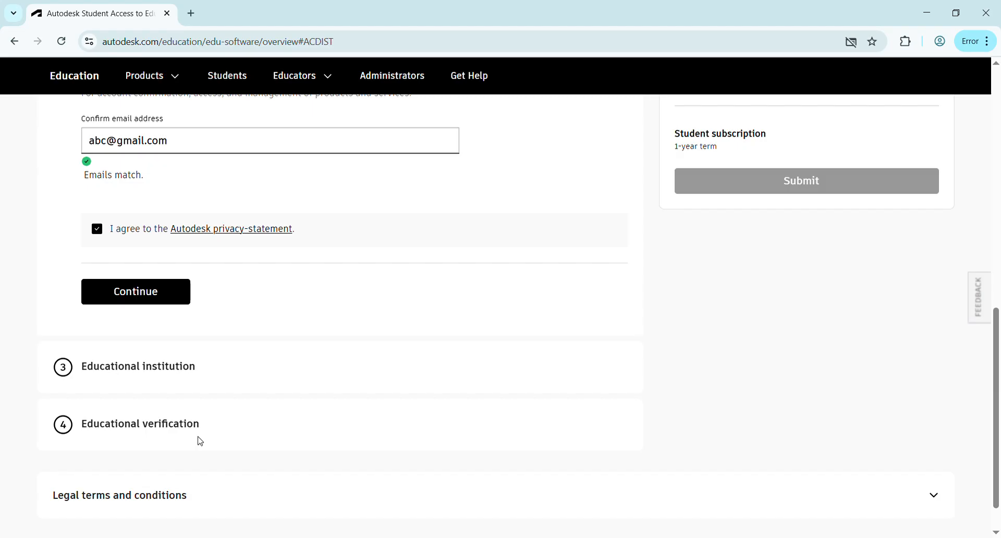
mouse_move(225, 438)
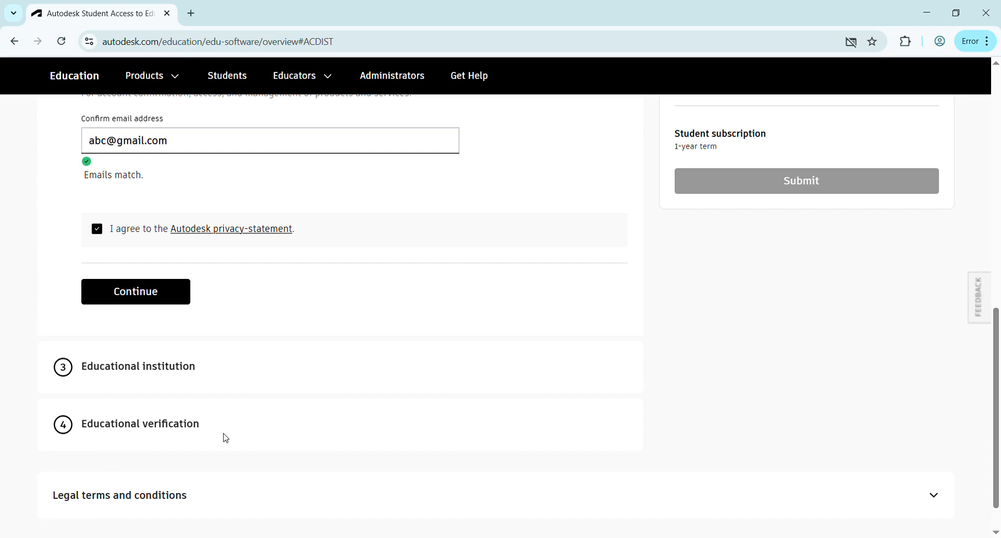
scroll(up, 3)
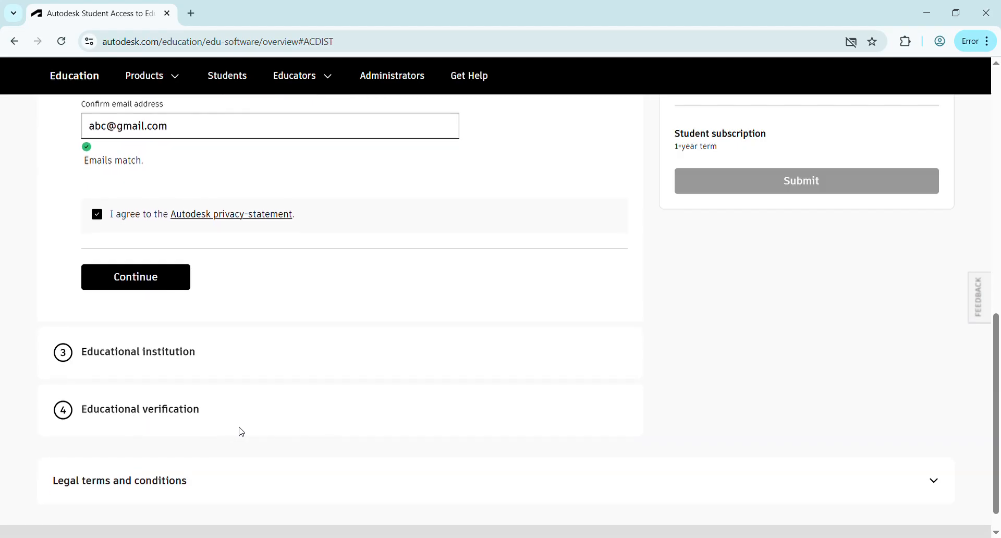
scroll(up, 3)
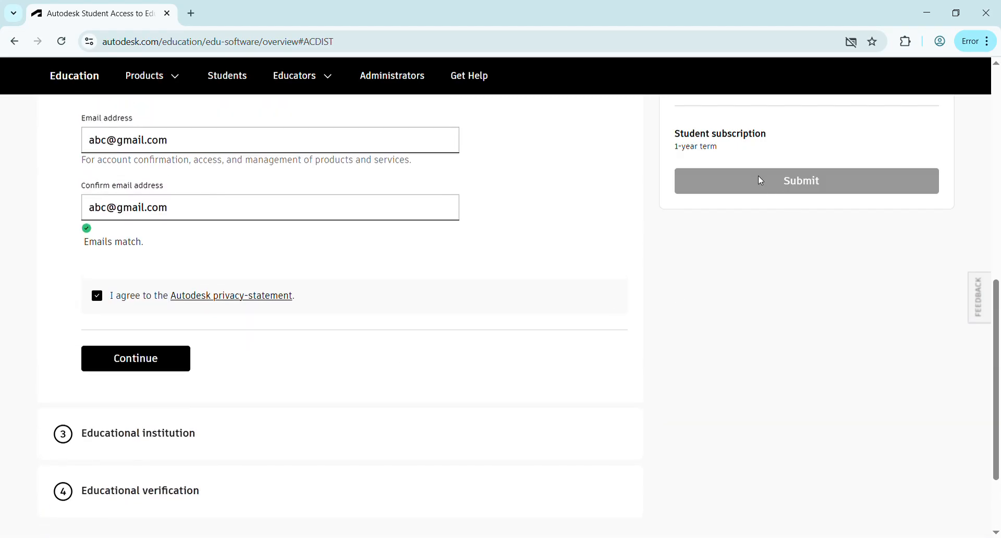
mouse_move(744, 185)
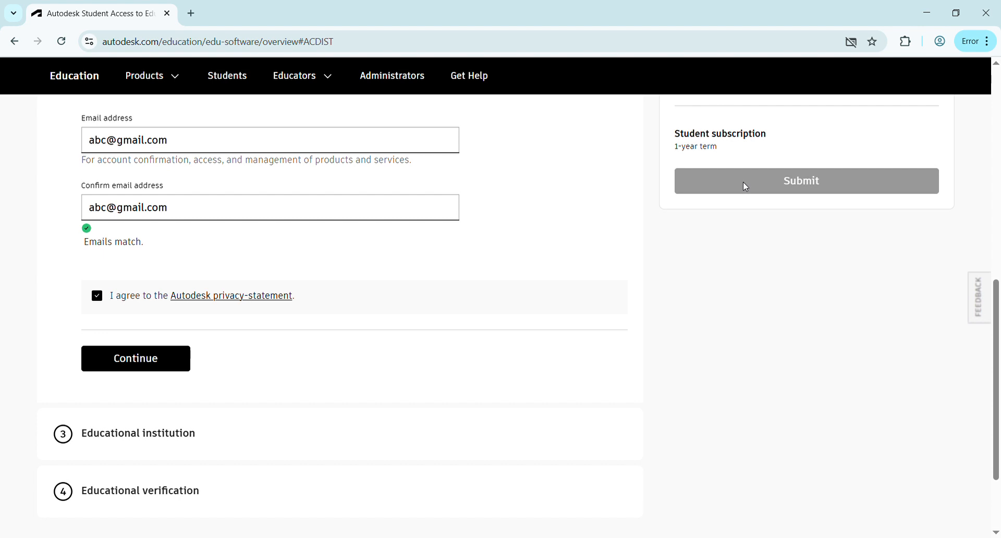
scroll(up, 3)
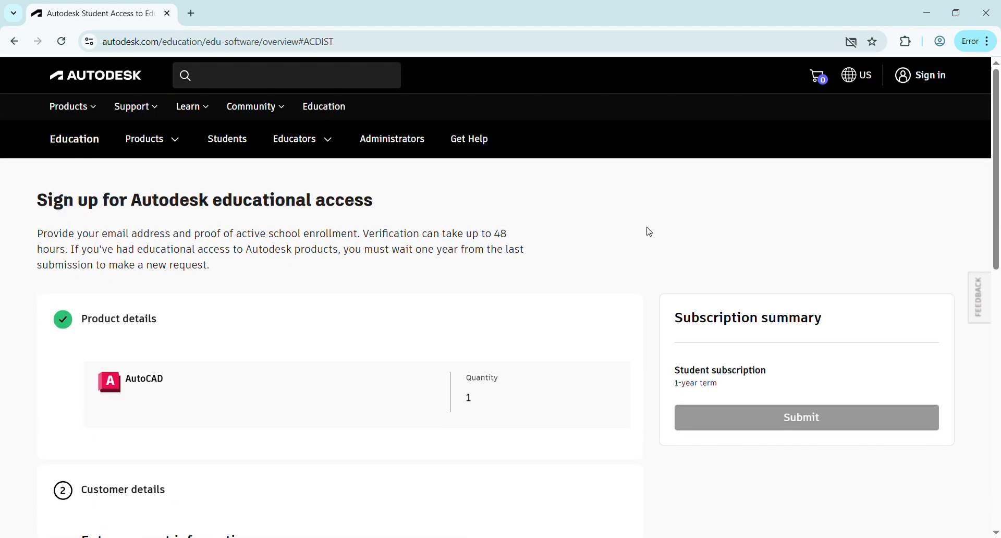
mouse_move(745, 412)
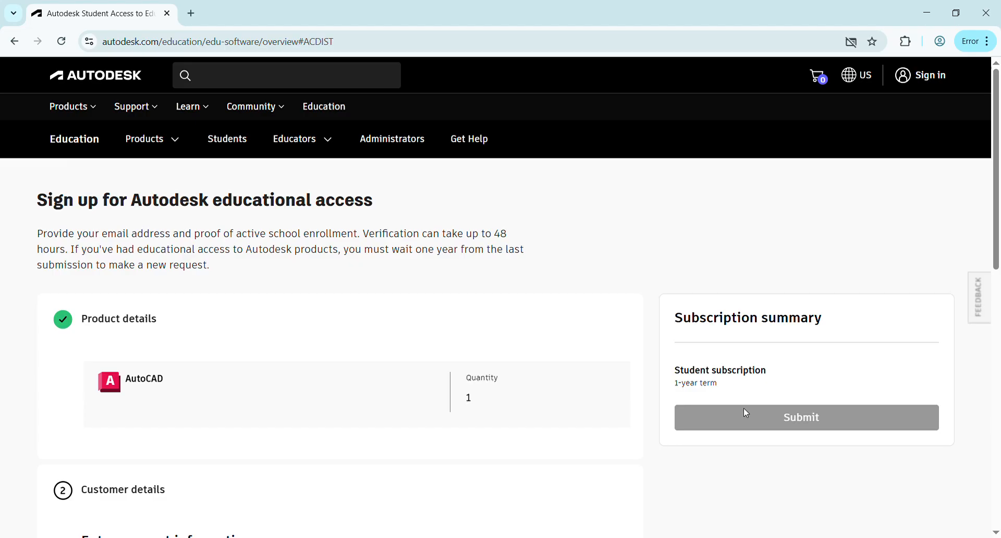
mouse_move(725, 451)
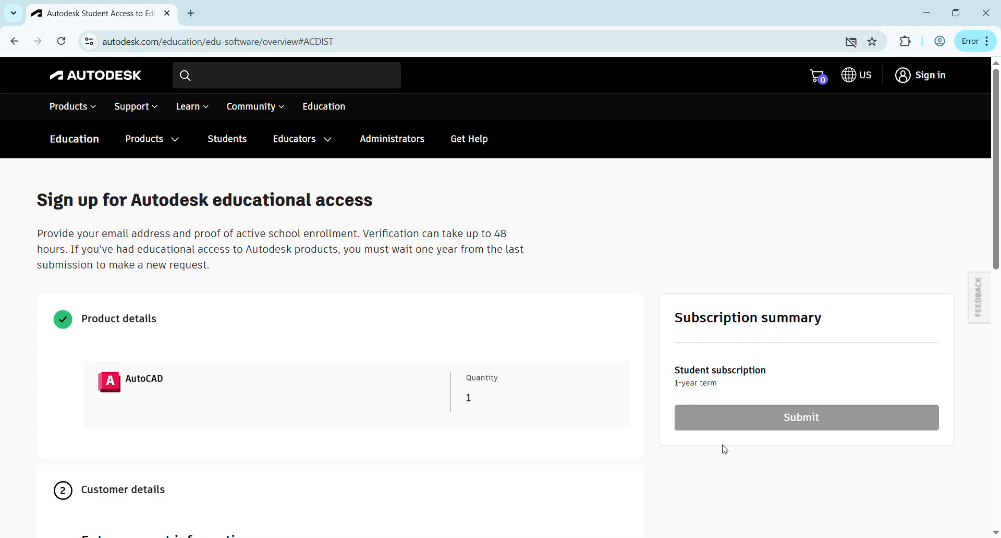
mouse_move(394, 354)
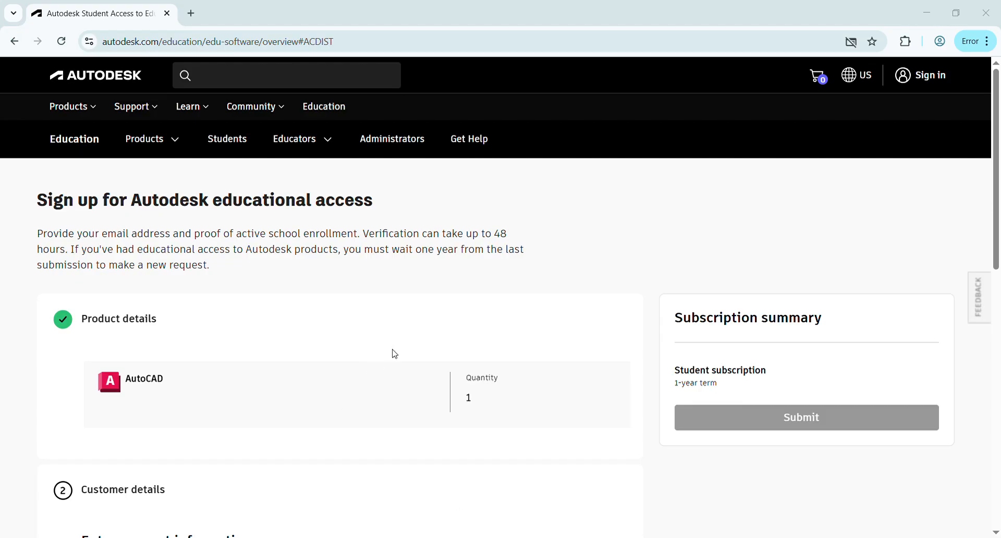
mouse_move(306, 338)
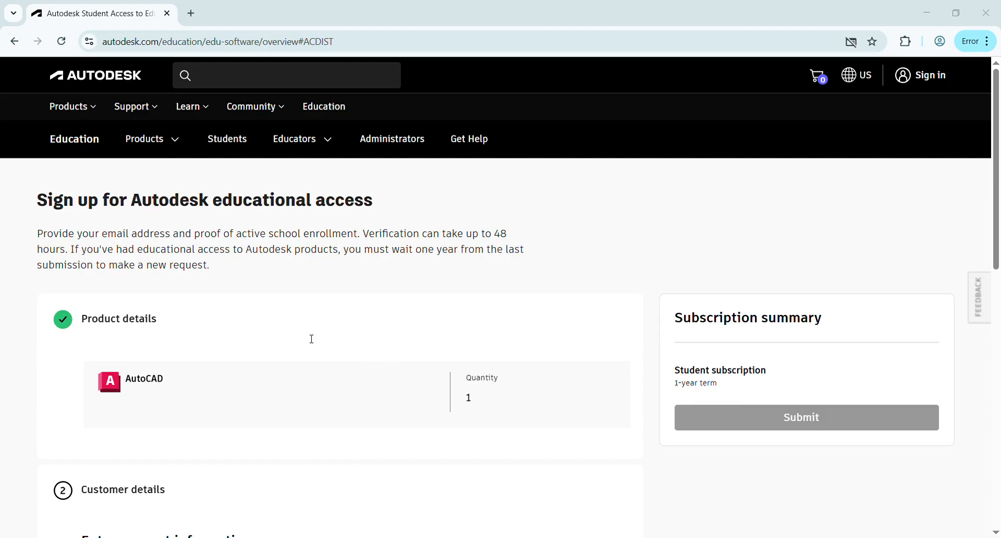
mouse_move(323, 366)
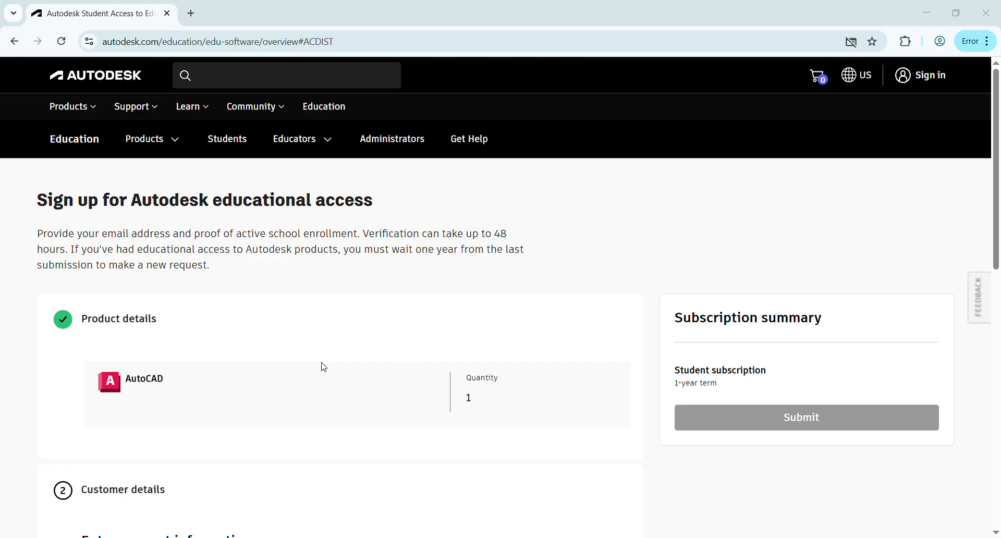
mouse_move(377, 360)
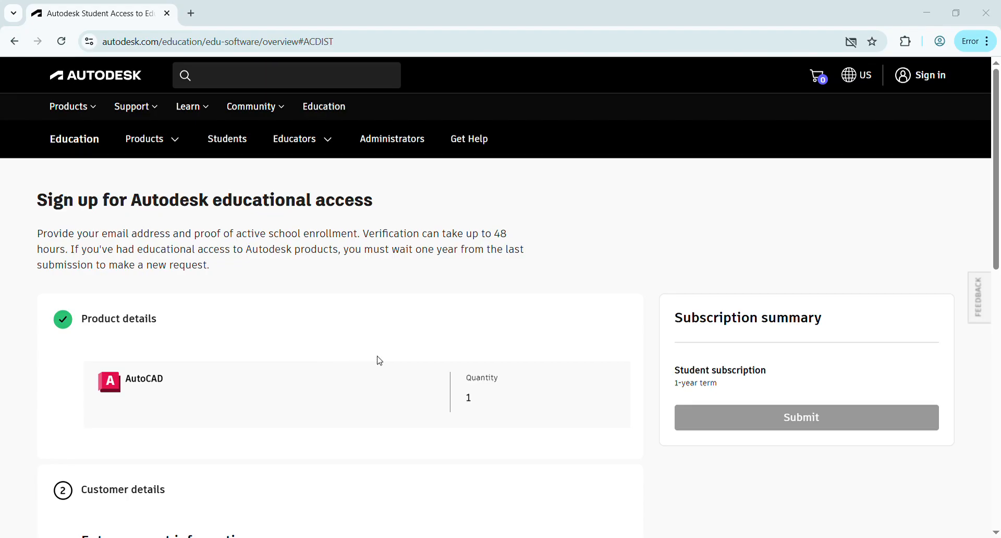
mouse_move(171, 333)
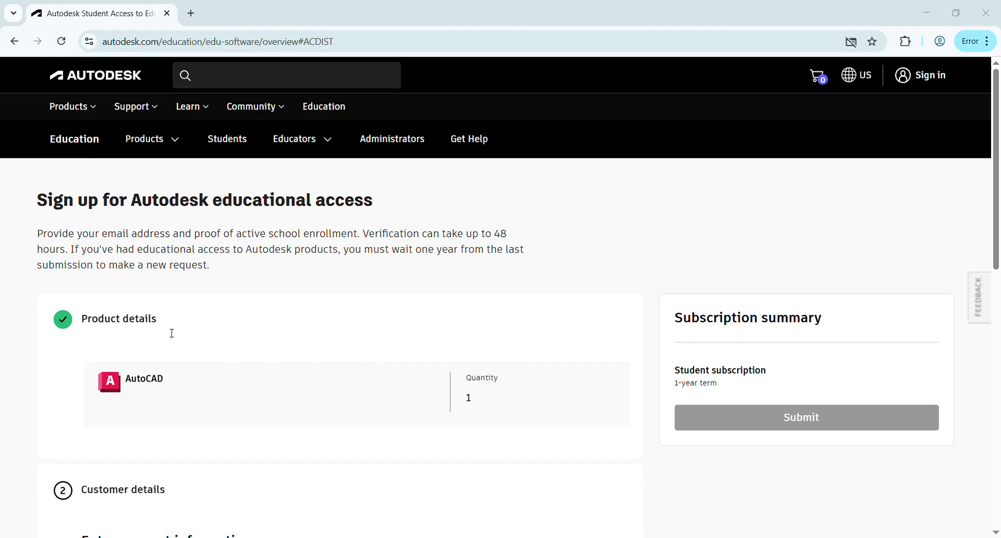
mouse_move(481, 352)
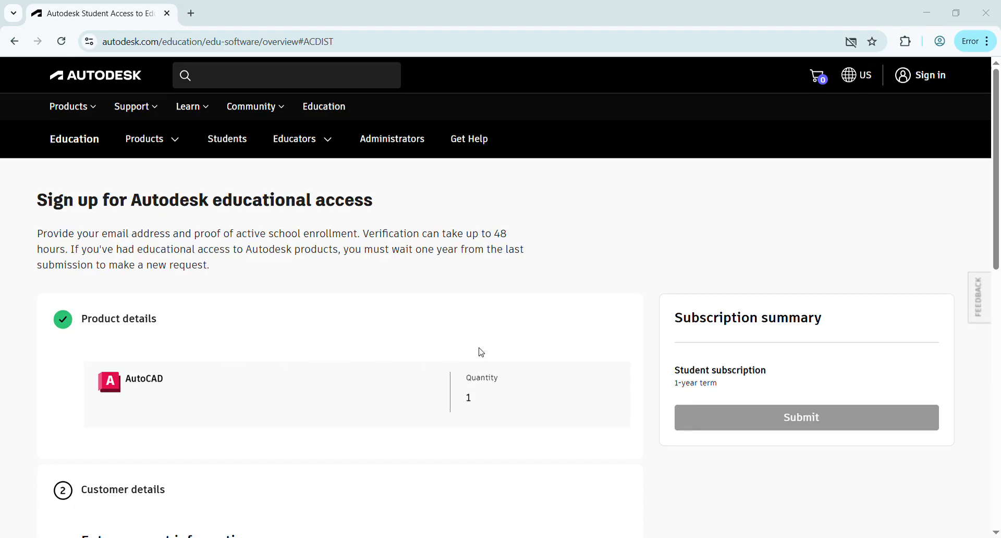
mouse_move(128, 399)
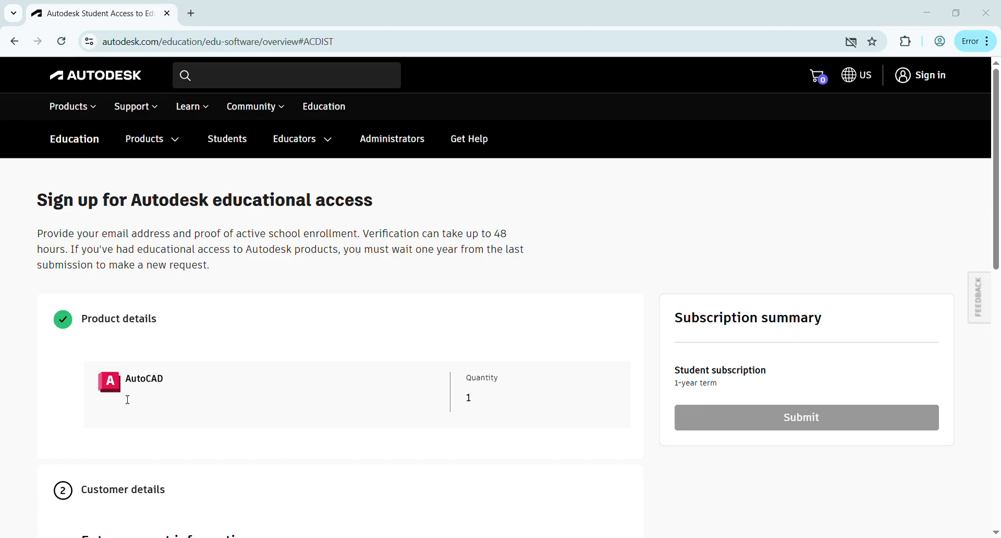
mouse_move(131, 423)
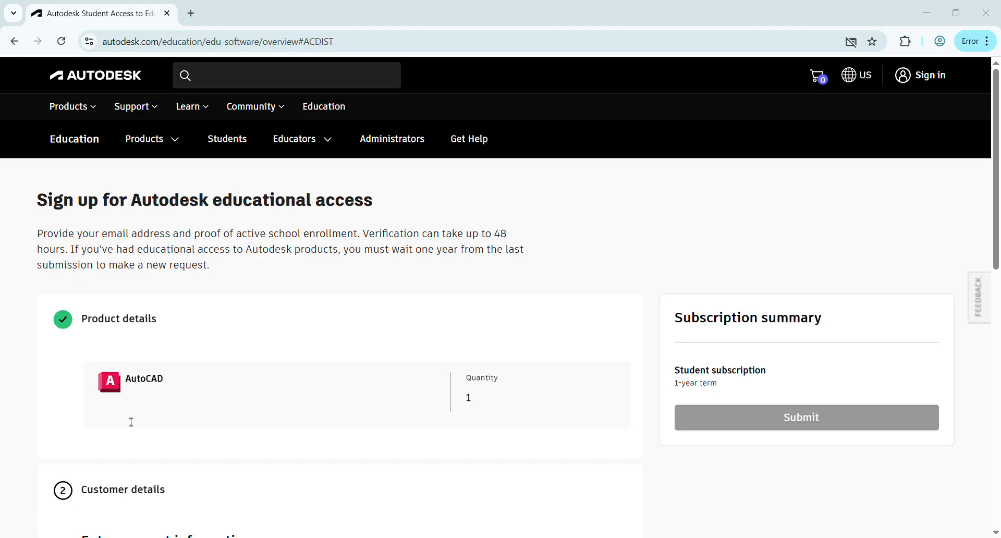
mouse_move(198, 416)
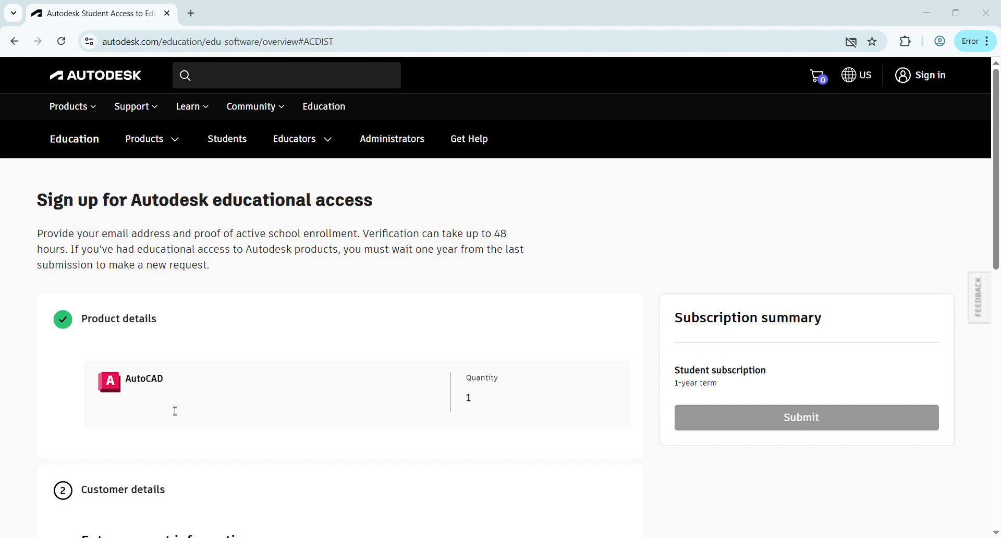
mouse_move(162, 412)
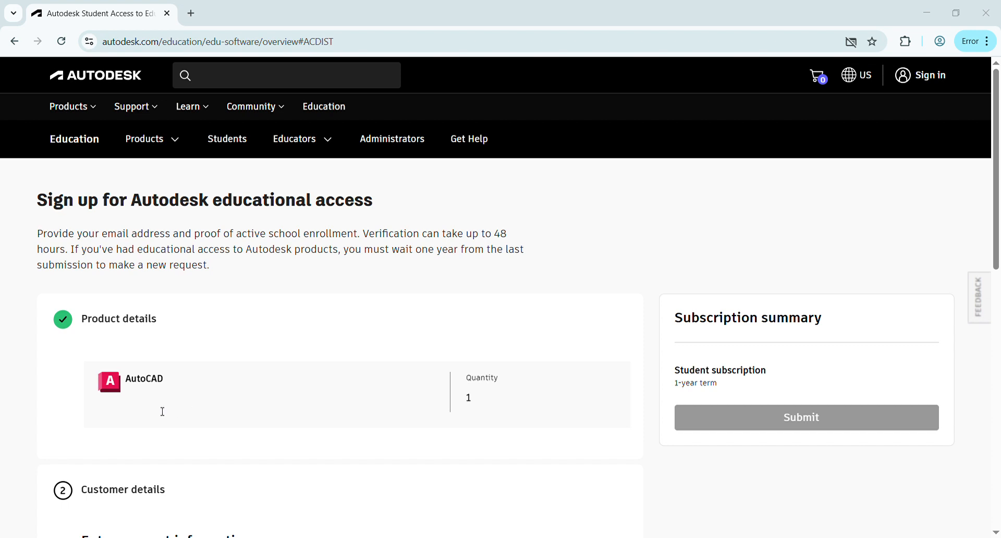
mouse_move(171, 408)
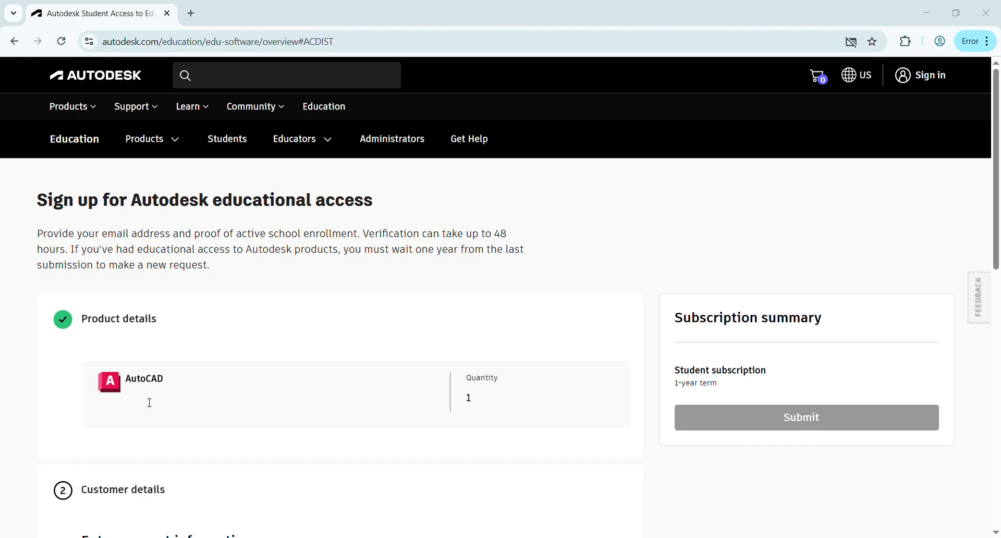
mouse_move(66, 404)
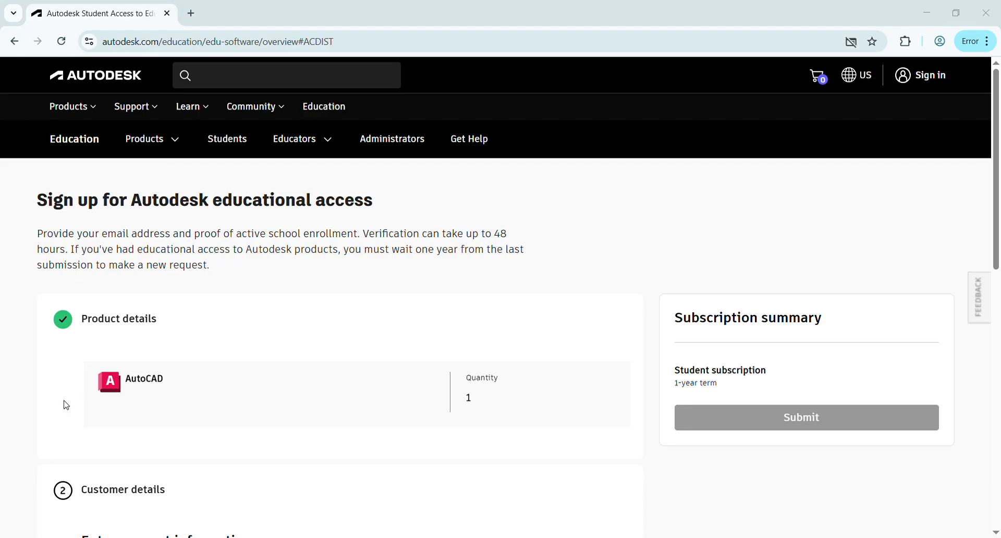
mouse_move(169, 439)
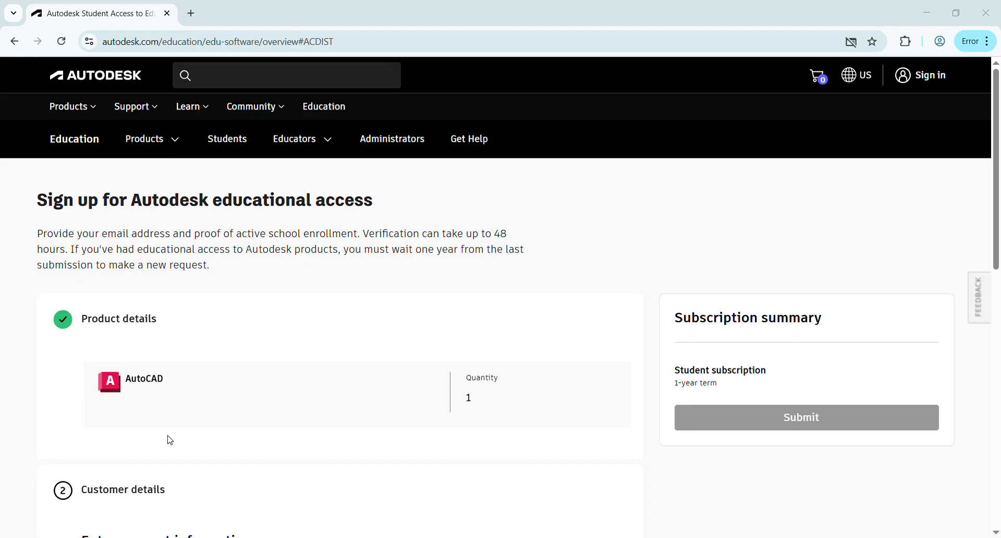
mouse_move(94, 440)
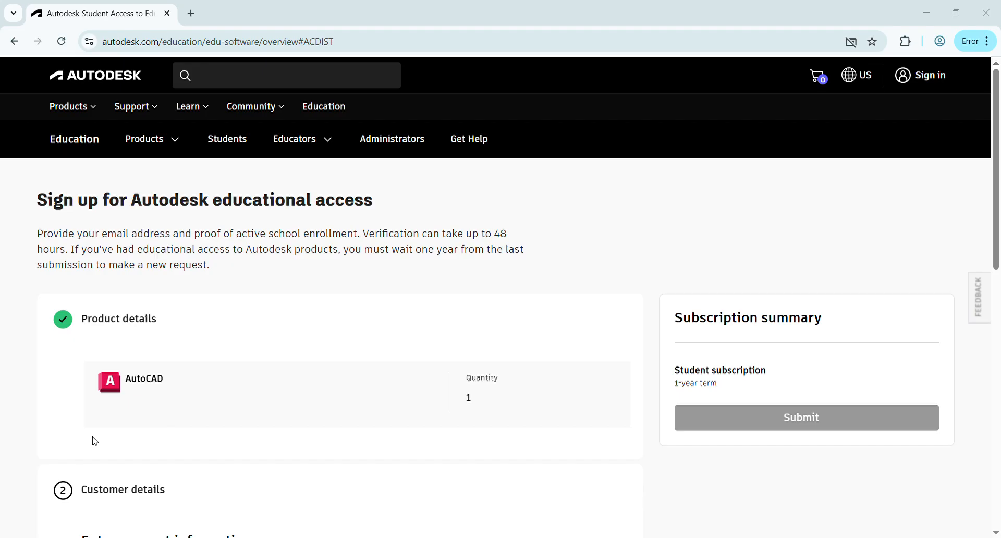
mouse_move(115, 439)
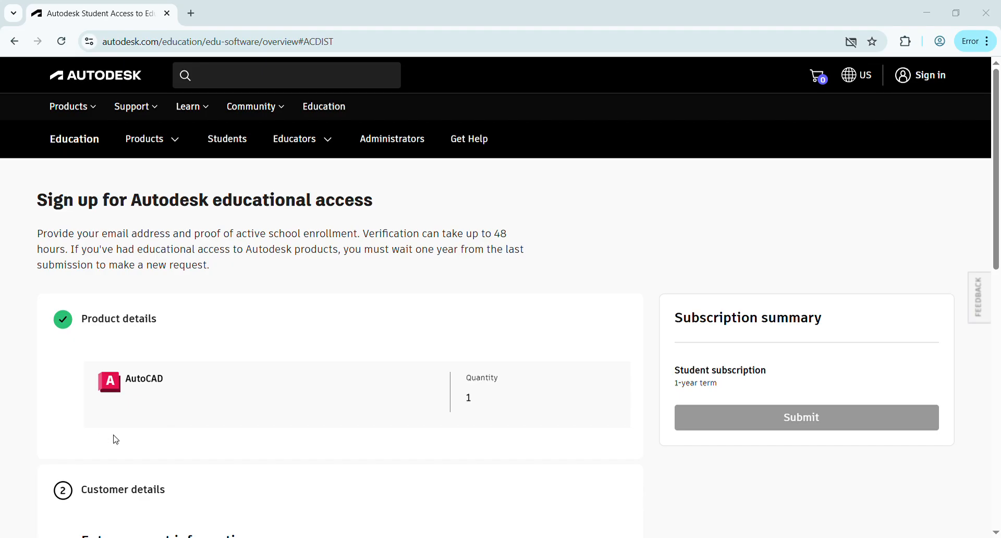
mouse_move(99, 440)
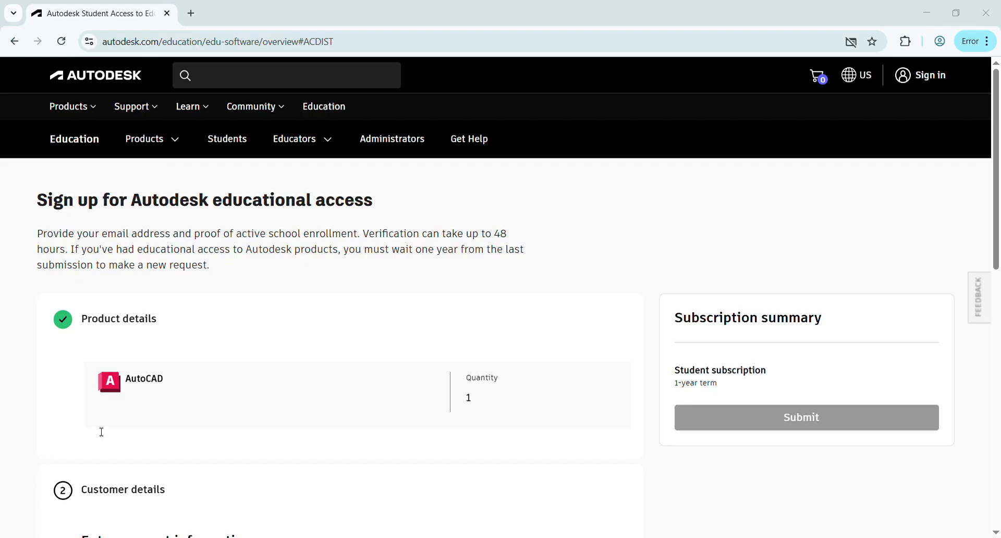
mouse_move(198, 428)
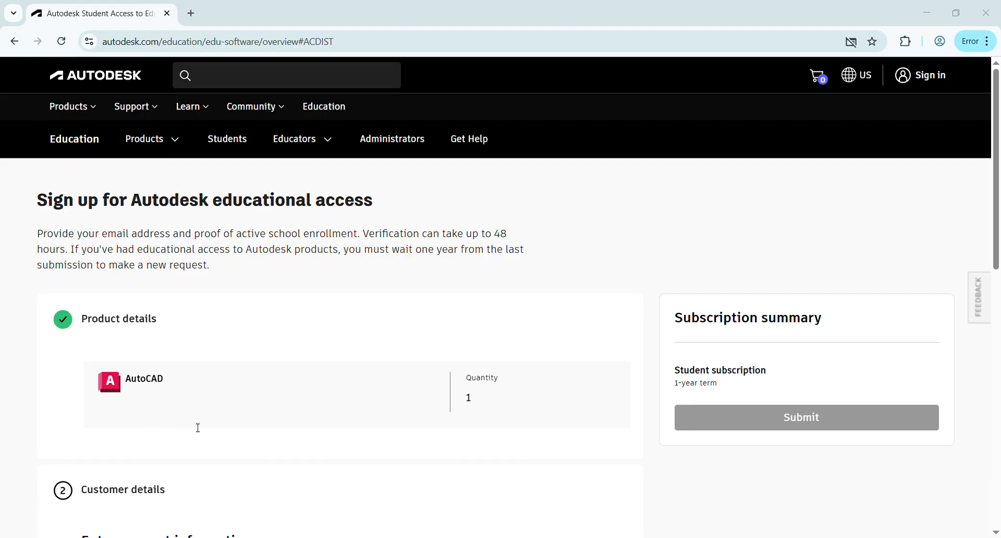
mouse_move(153, 408)
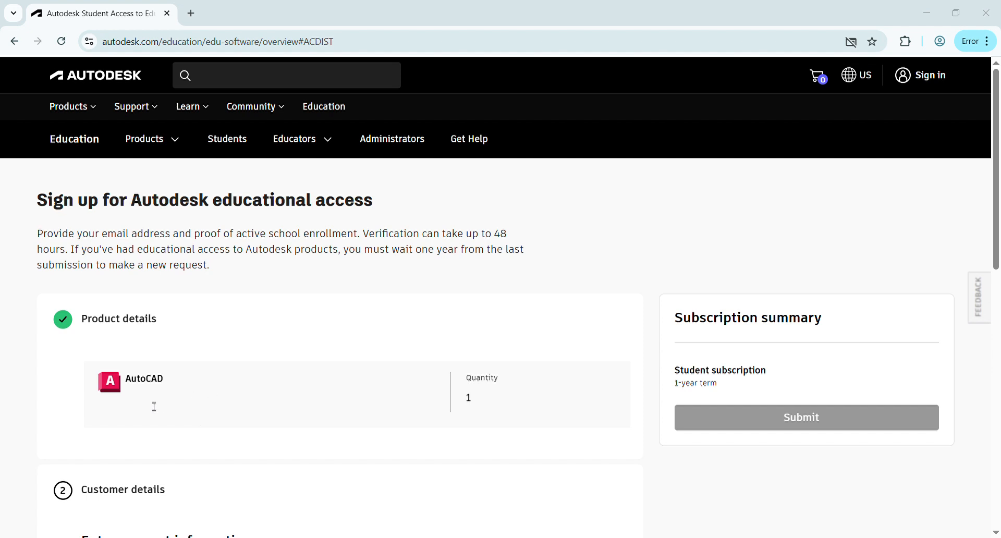
mouse_move(260, 394)
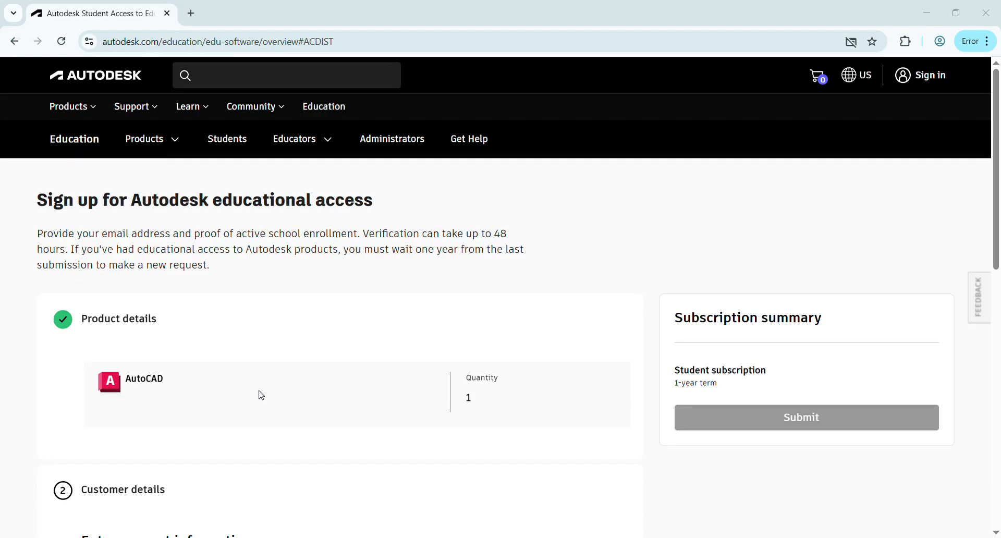
mouse_move(340, 380)
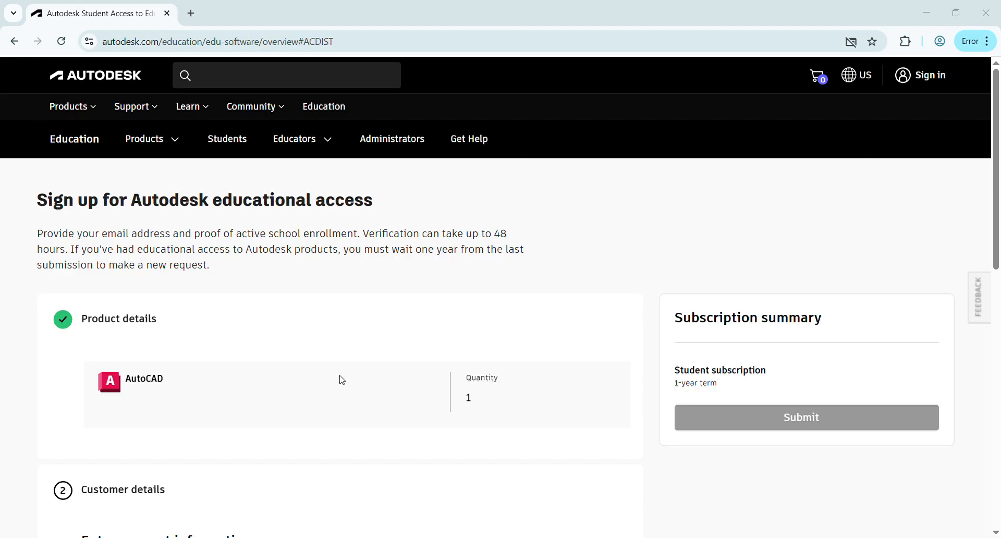
mouse_move(531, 466)
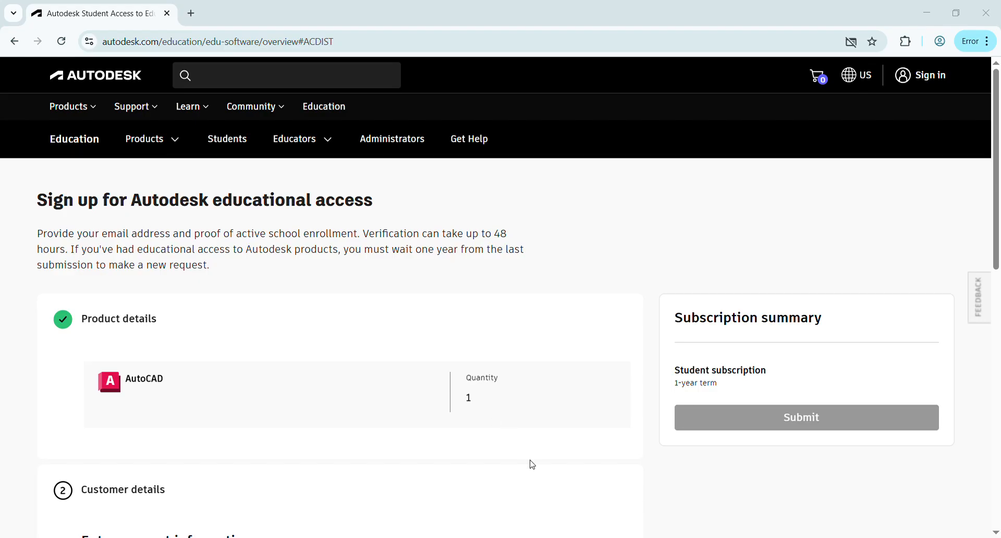
mouse_move(509, 198)
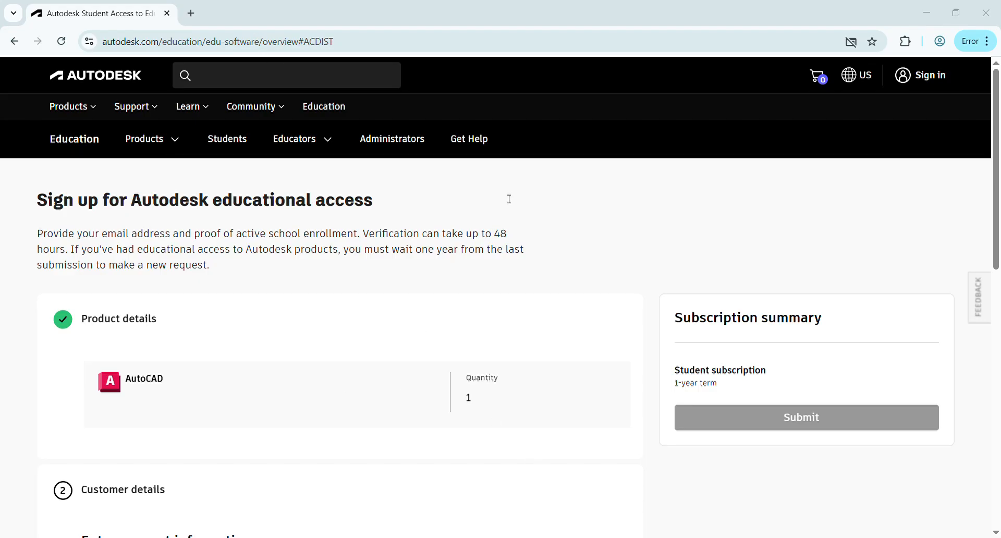
mouse_move(555, 217)
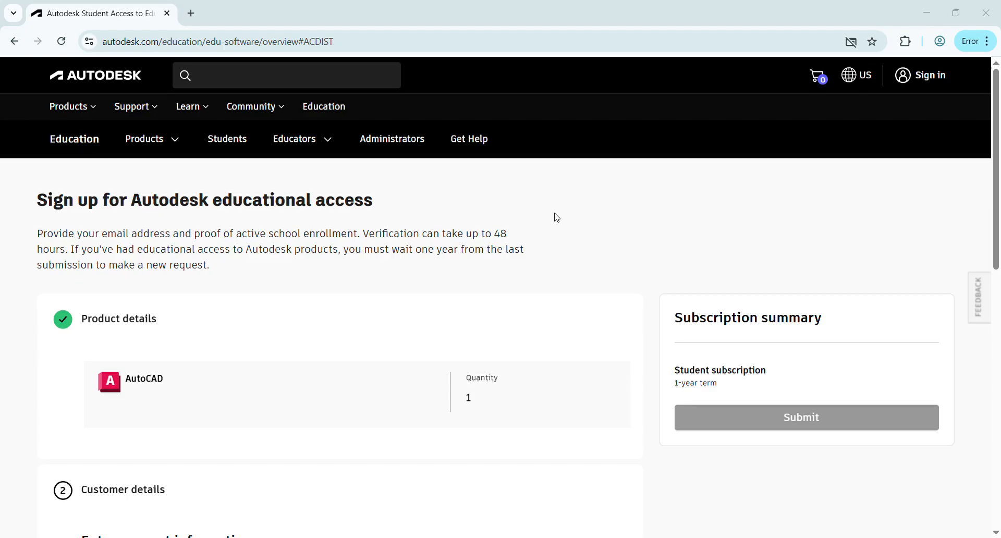
mouse_move(617, 326)
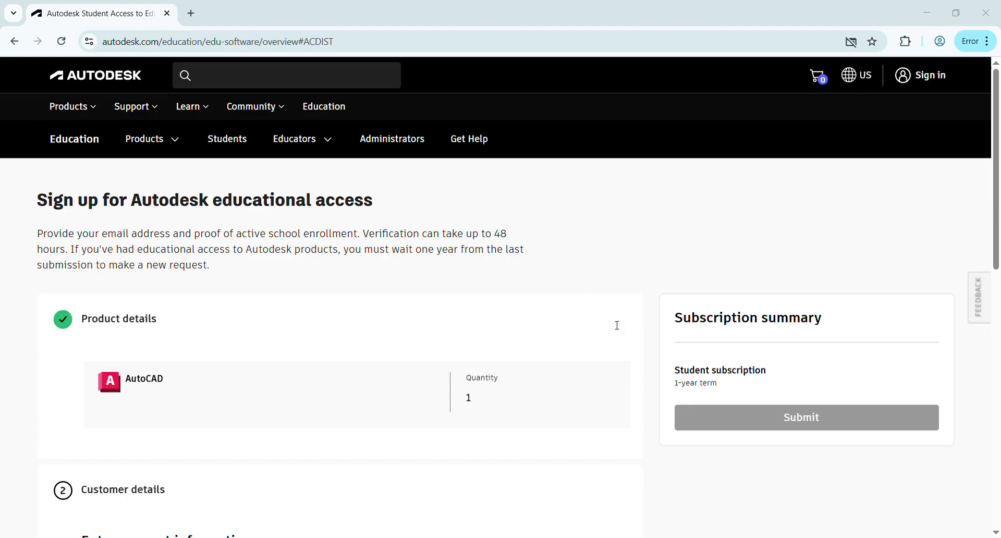
mouse_move(544, 333)
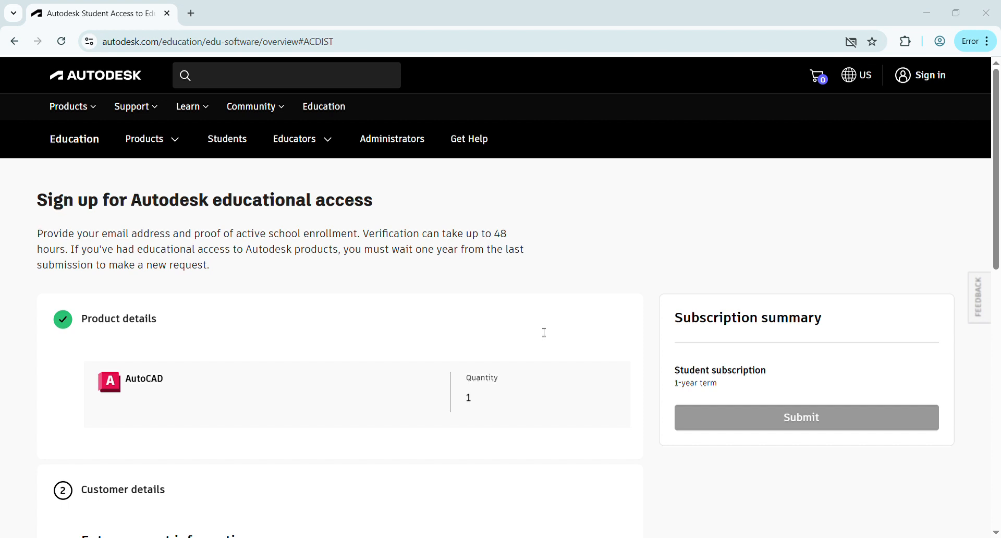
mouse_move(564, 335)
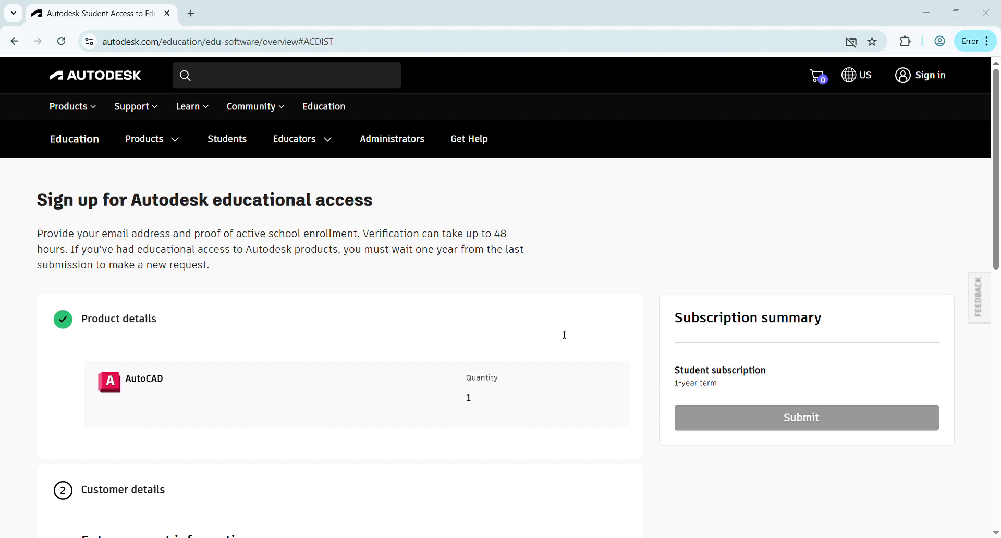
mouse_move(529, 342)
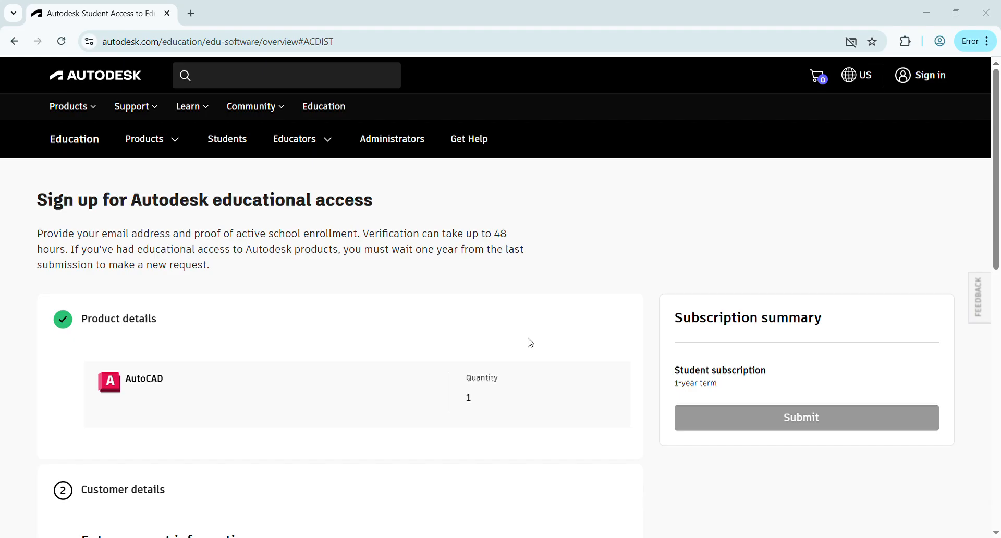
mouse_move(411, 427)
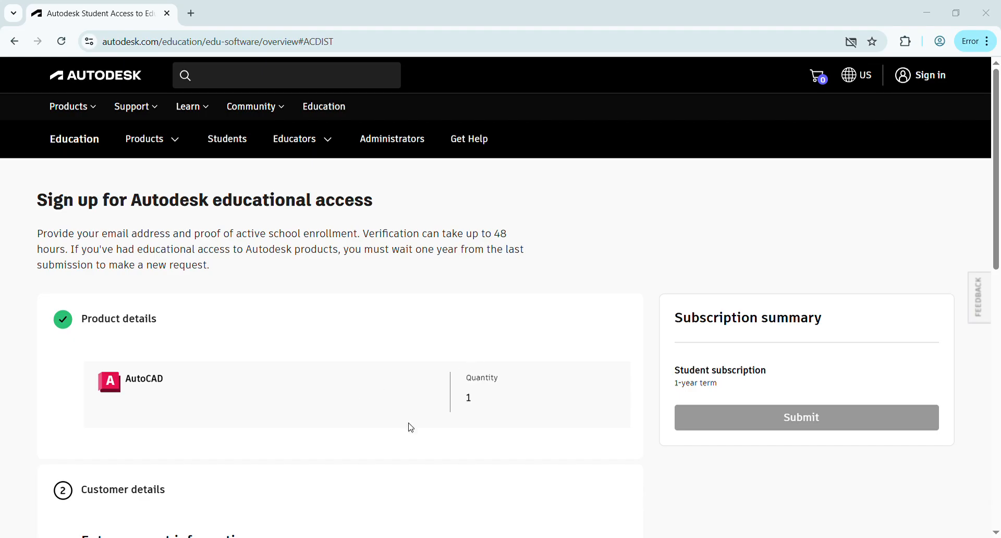
mouse_move(213, 361)
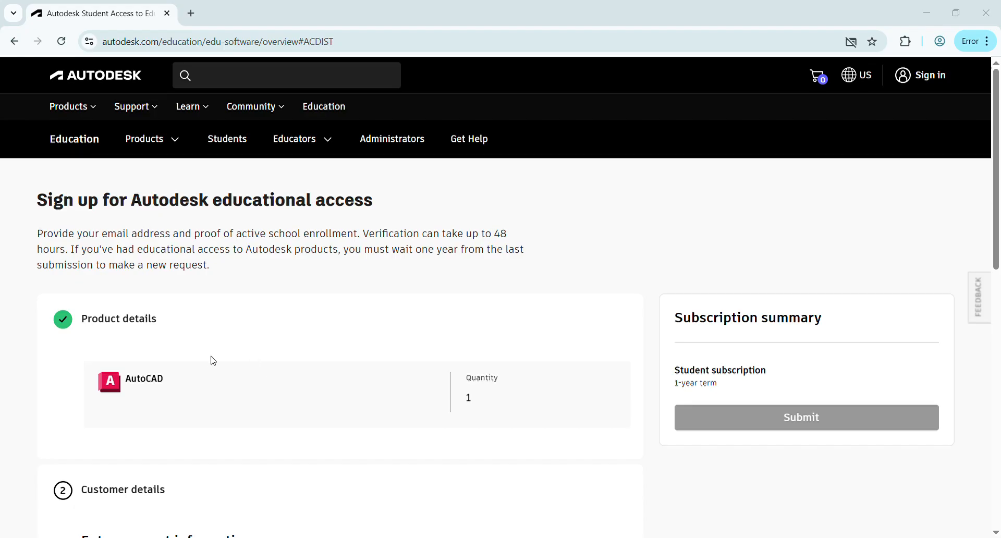
mouse_move(312, 360)
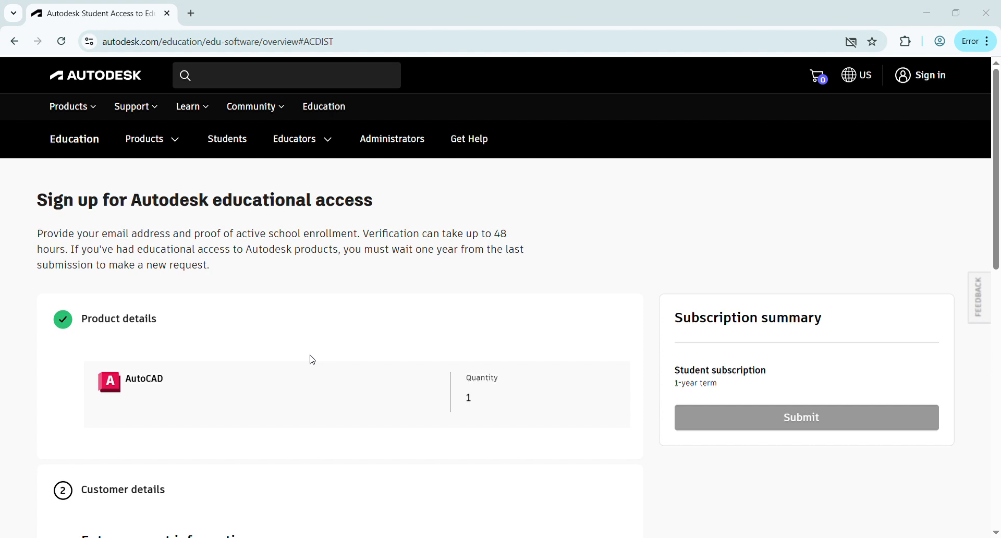
mouse_move(368, 360)
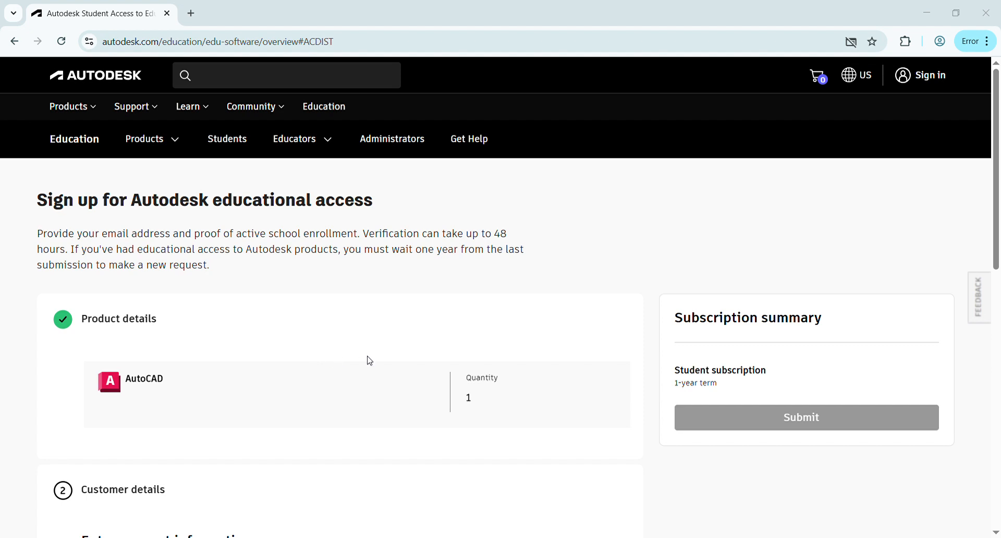